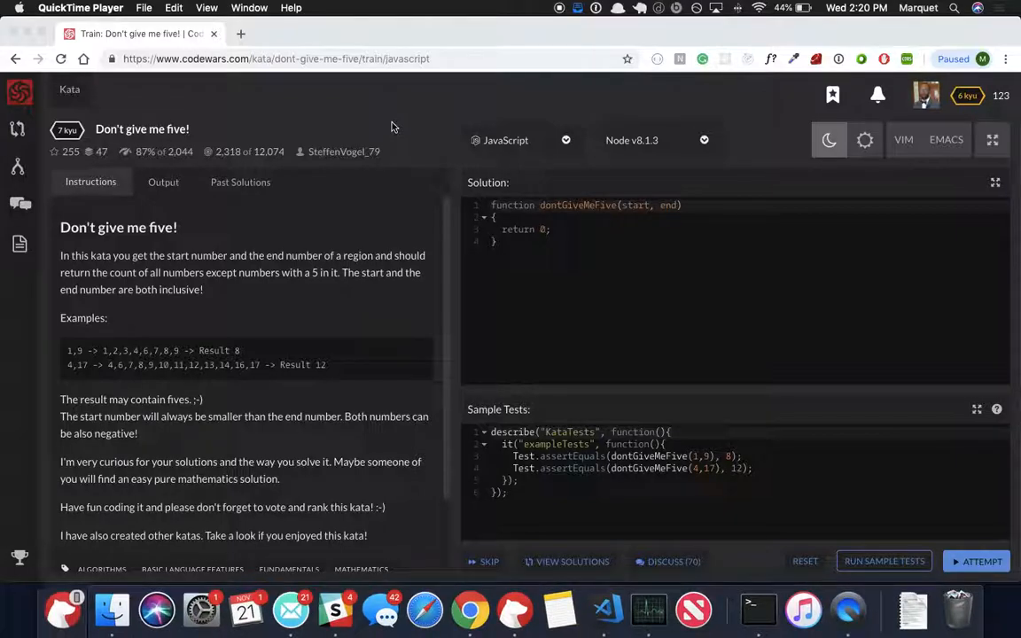
# Focus the starter dontGiveMeFive stub in the Solution editor so it can be replaced.
pyautogui.click(544, 253)
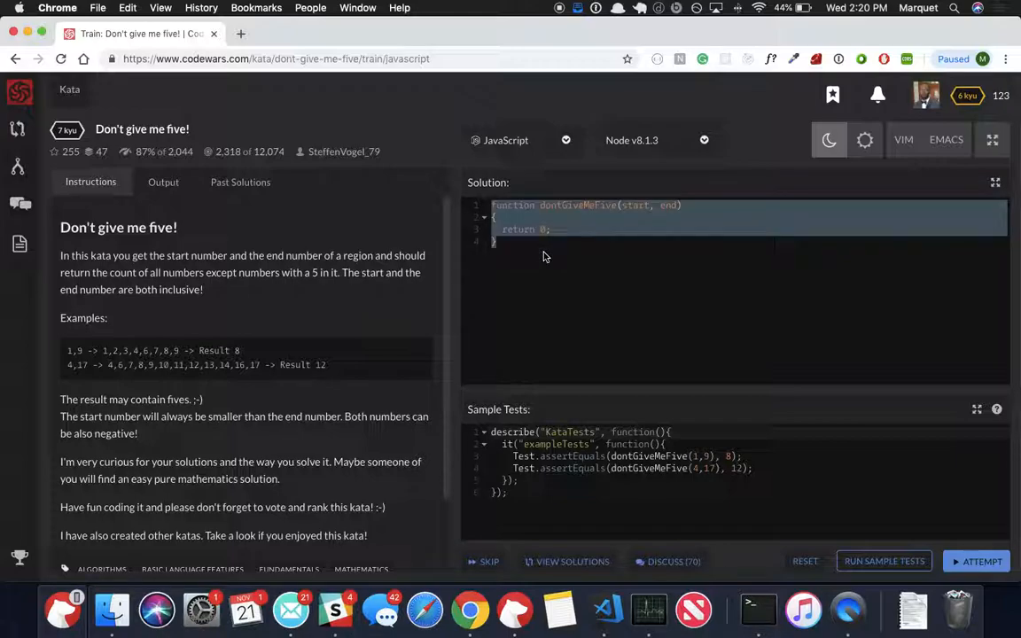
pyautogui.moveTo(578, 278)
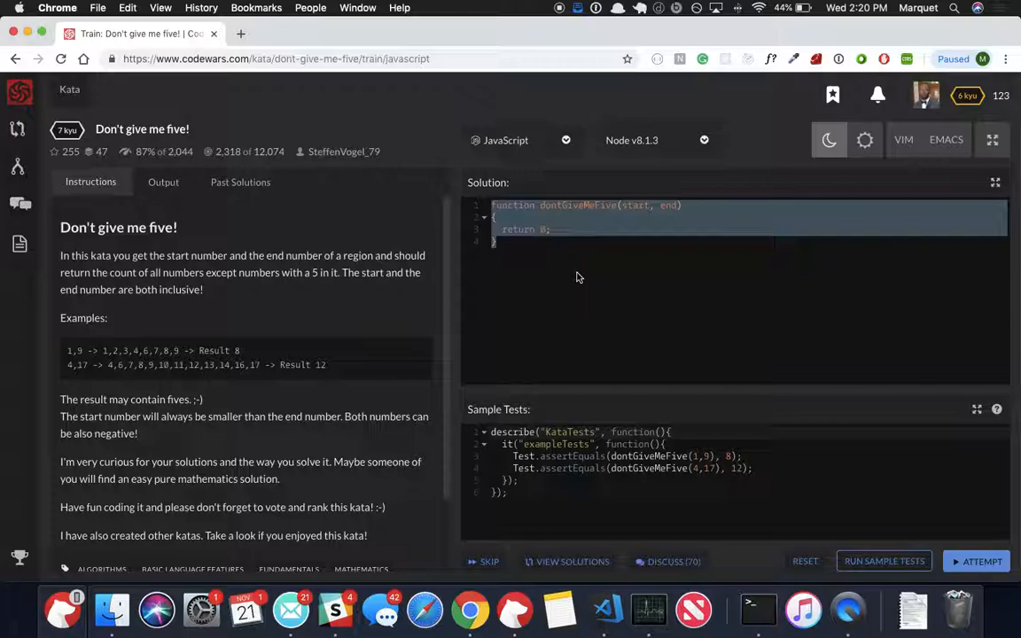
# Write the header 'const dontGiveMeFive = (start, end) =>' as an arrow function.
pyautogui.write('const dont')
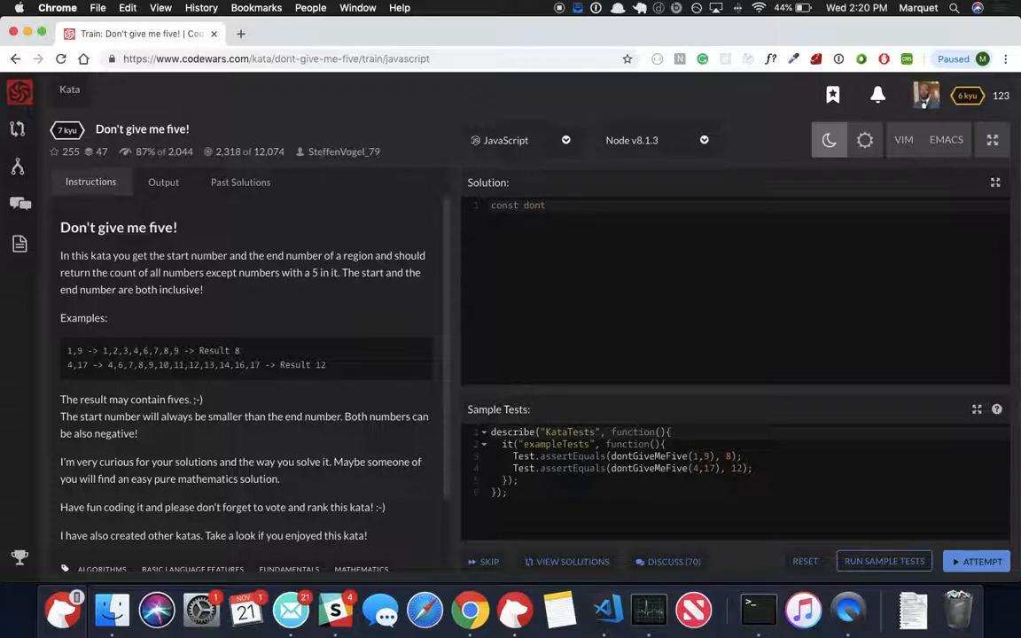
pyautogui.write('GiveMeFiv')
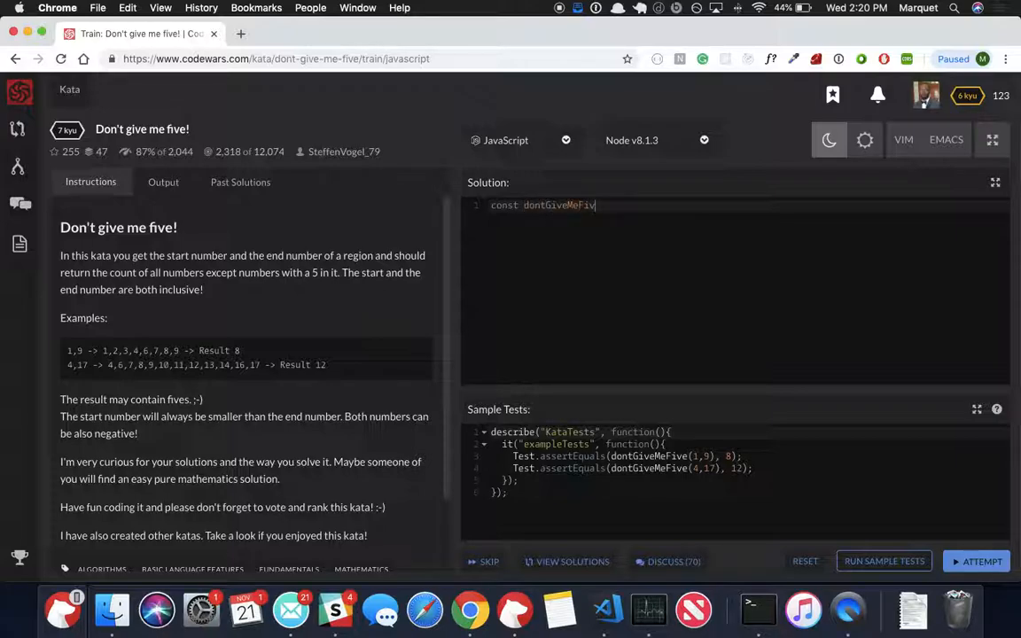
pyautogui.write('e =')
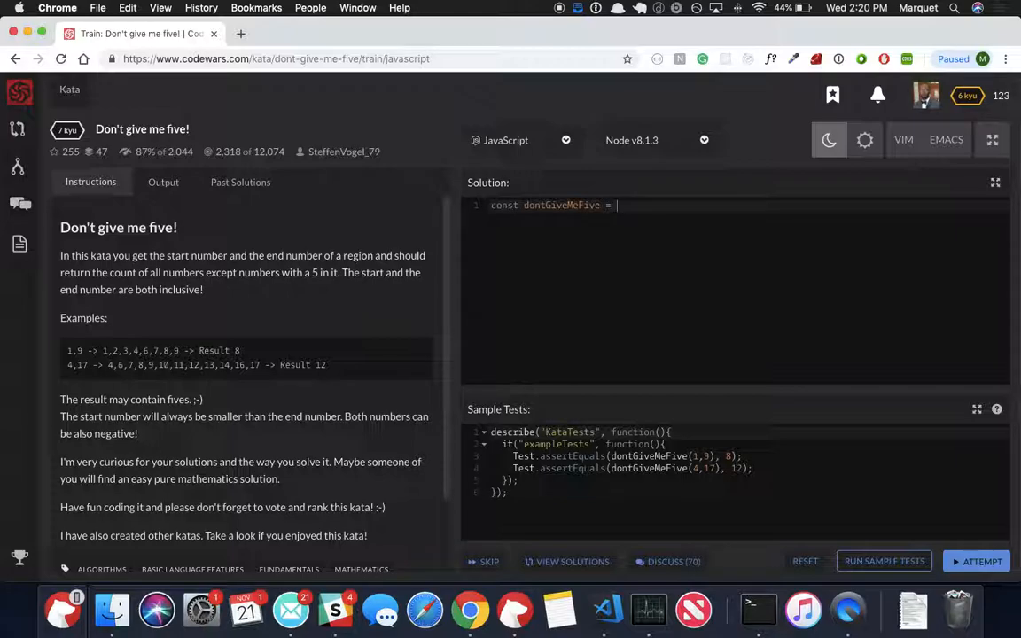
pyautogui.write('()')
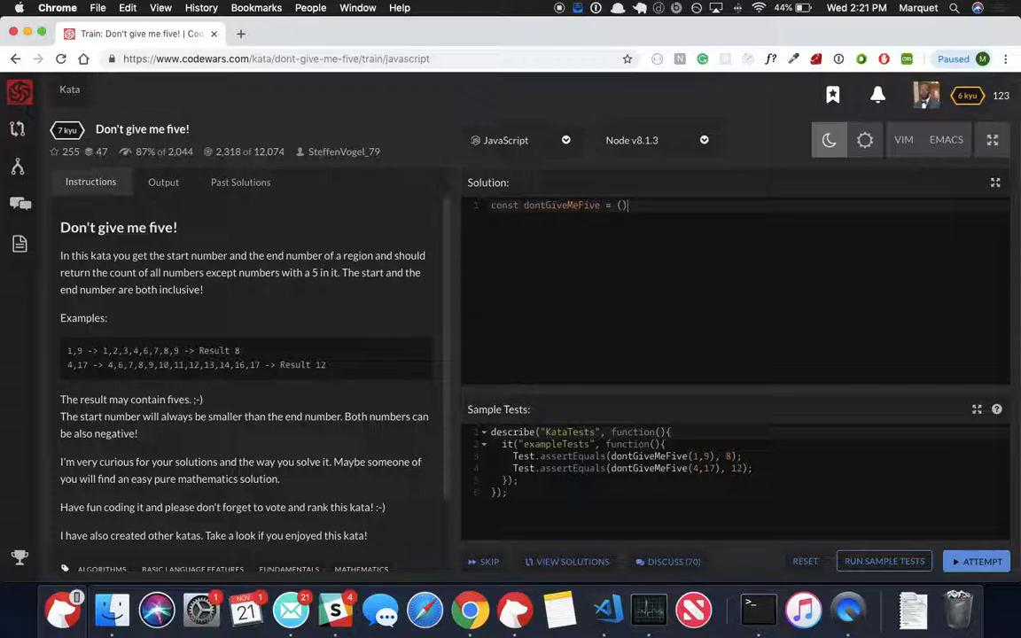
pyautogui.write('start, end')
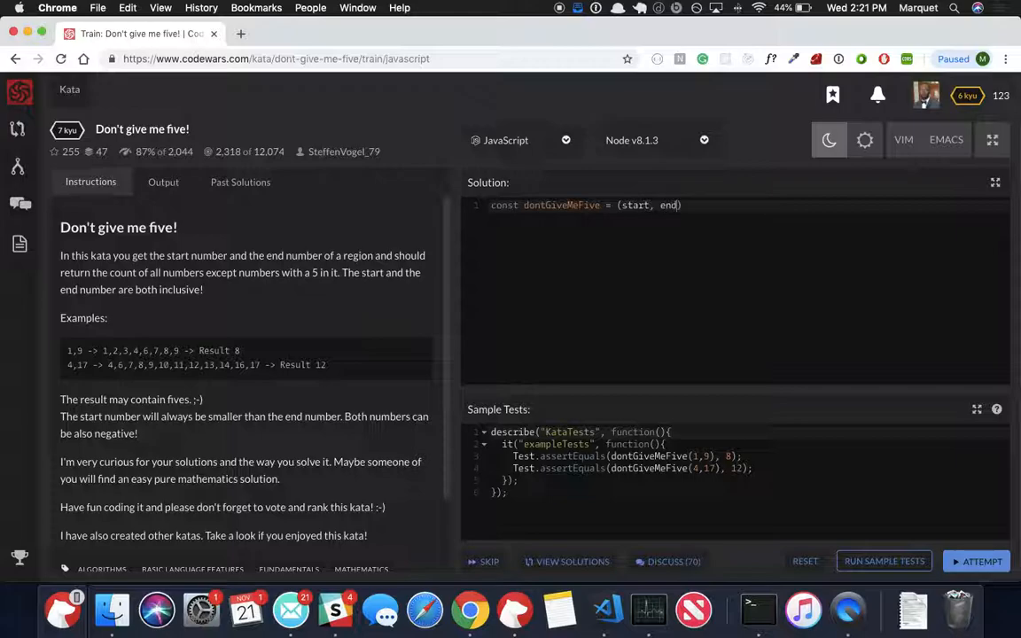
pyautogui.write('=> {')
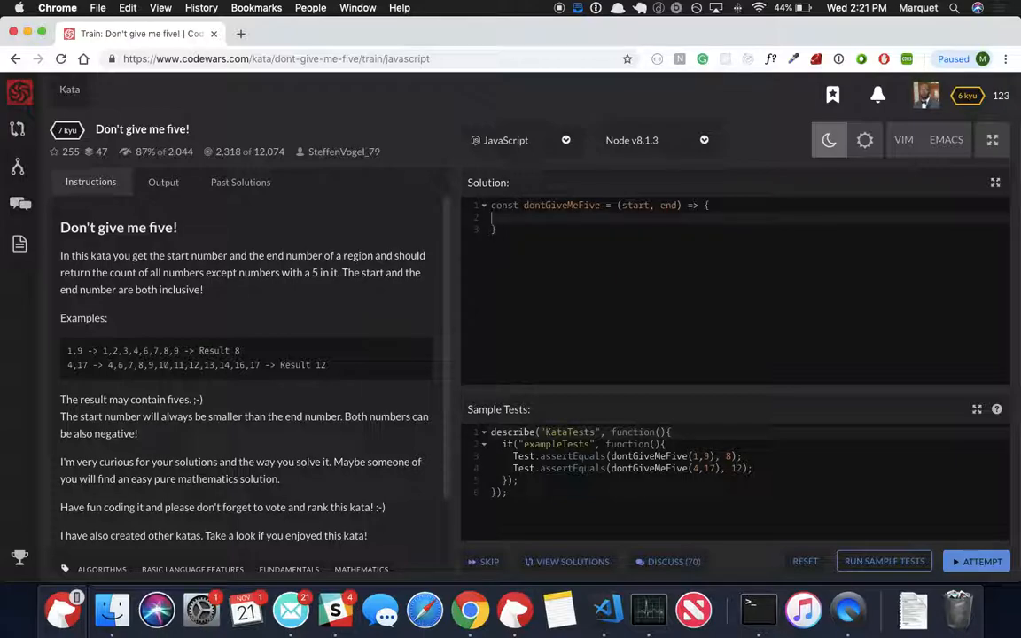
pyautogui.moveTo(576, 274)
pyautogui.write('// loop t')
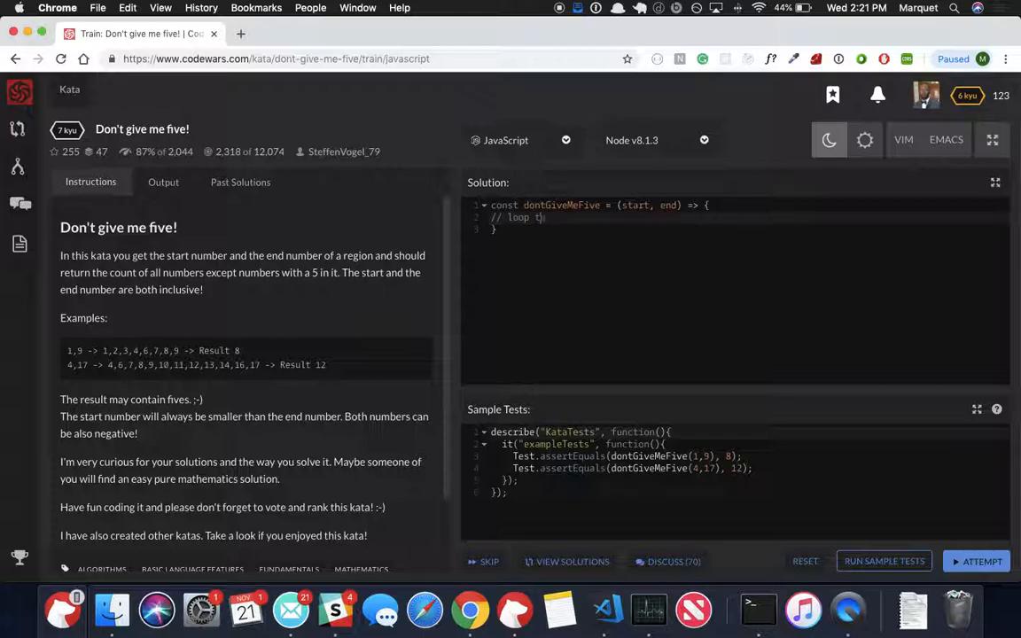
# Finish the 'loop through all the numbers including the end points' comment and start the counter comment.
pyautogui.write('rough all the number')
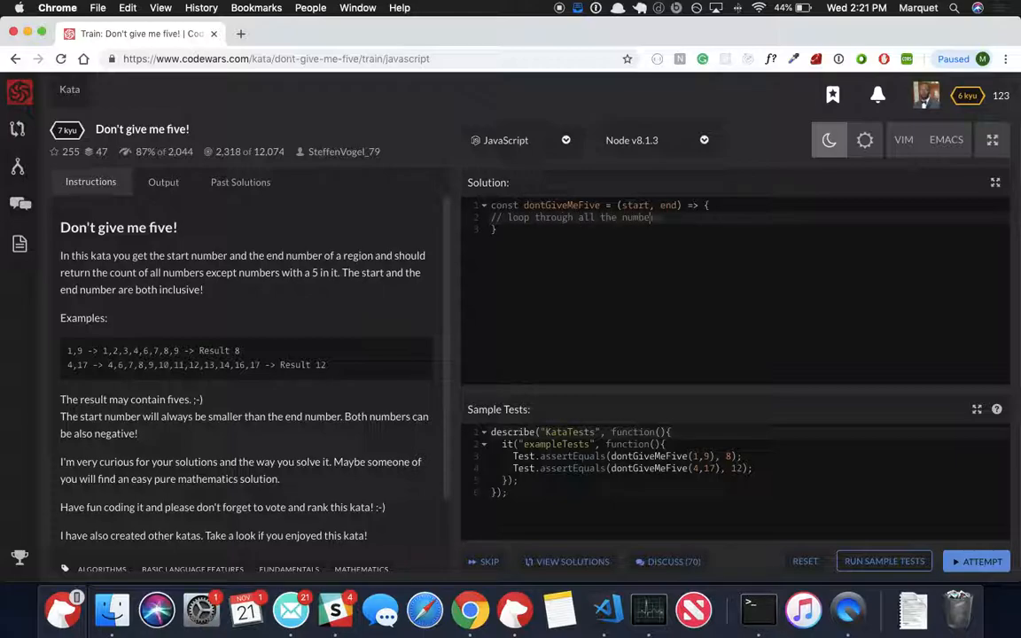
pyautogui.write('including th')
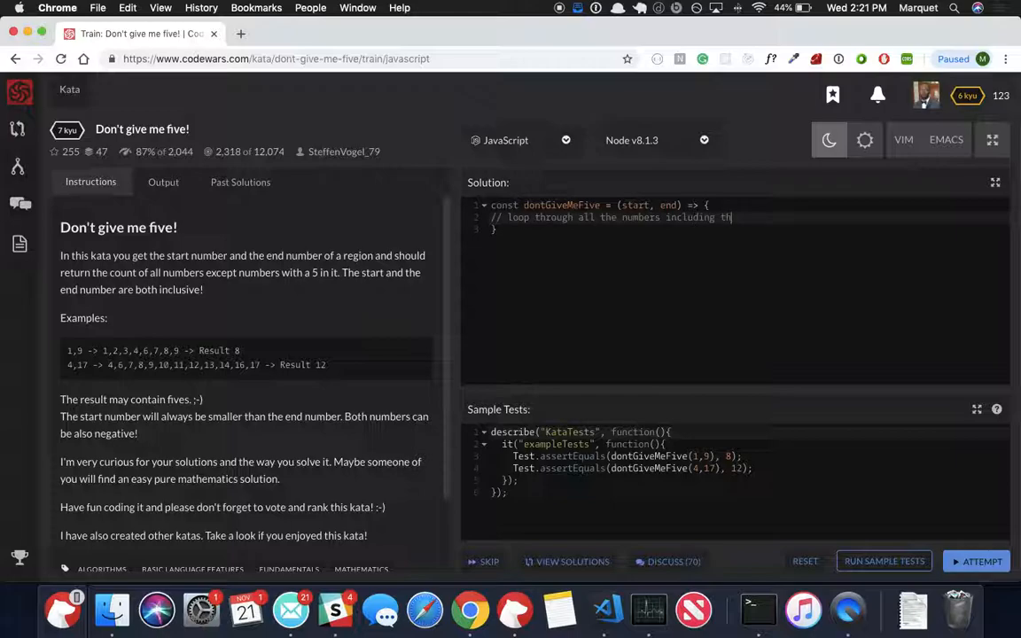
pyautogui.write('e end points')
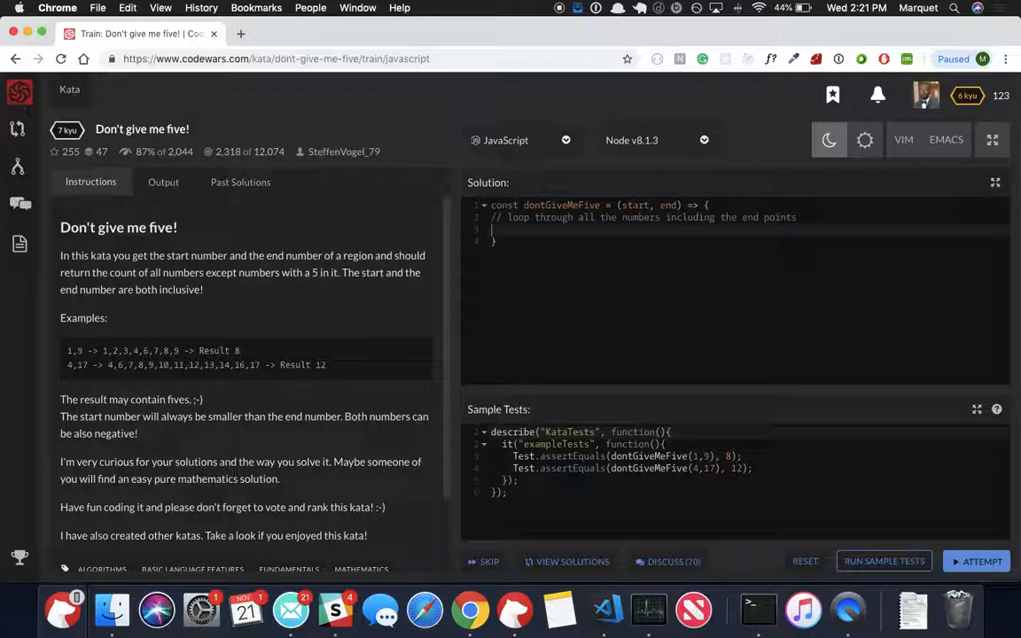
pyautogui.write('//')
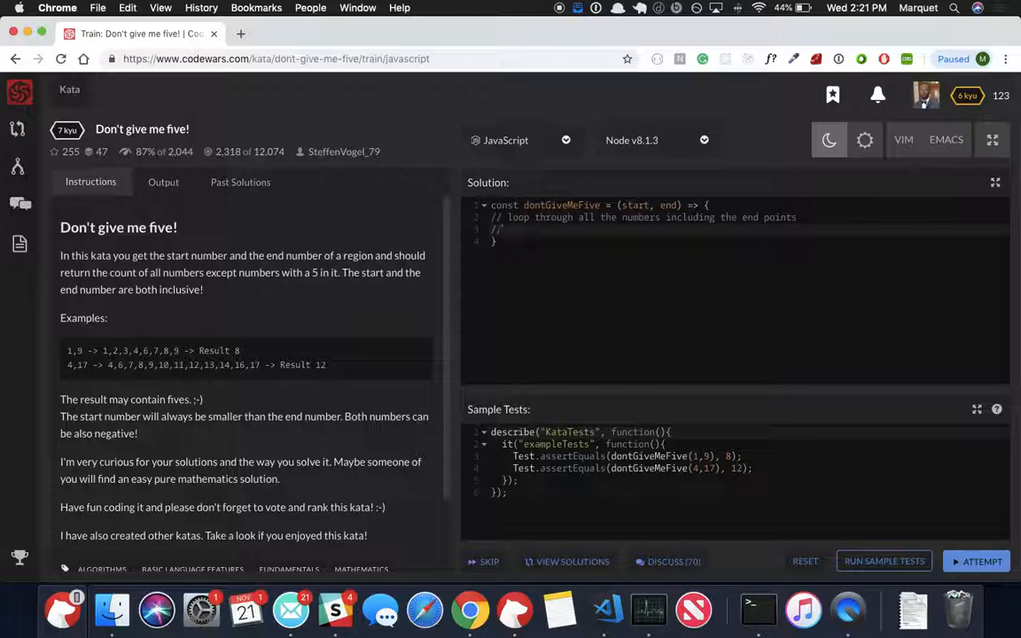
pyautogui.write('counter')
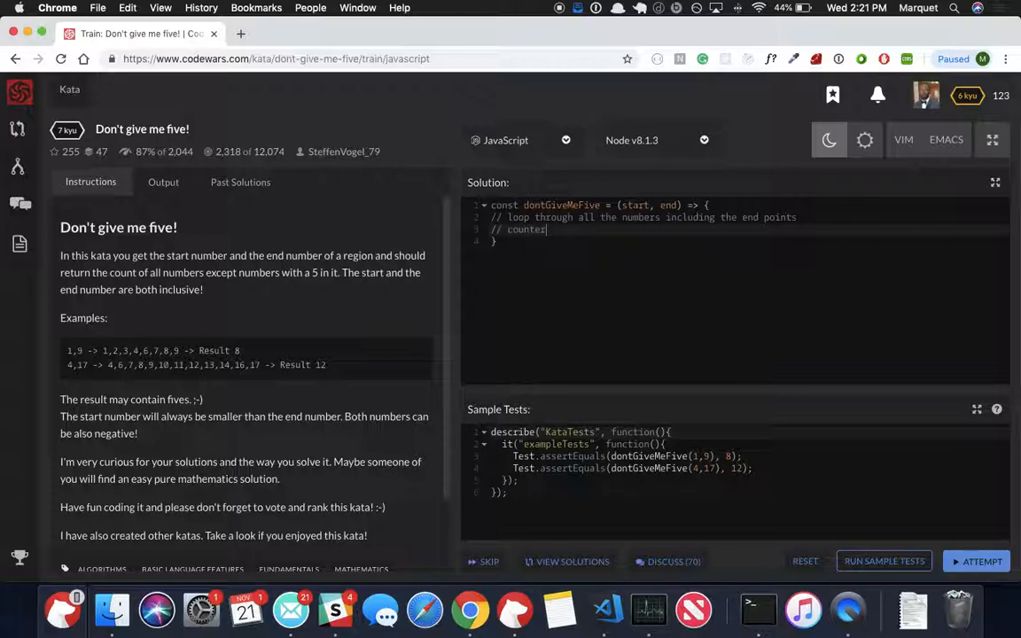
pyautogui.write('to')
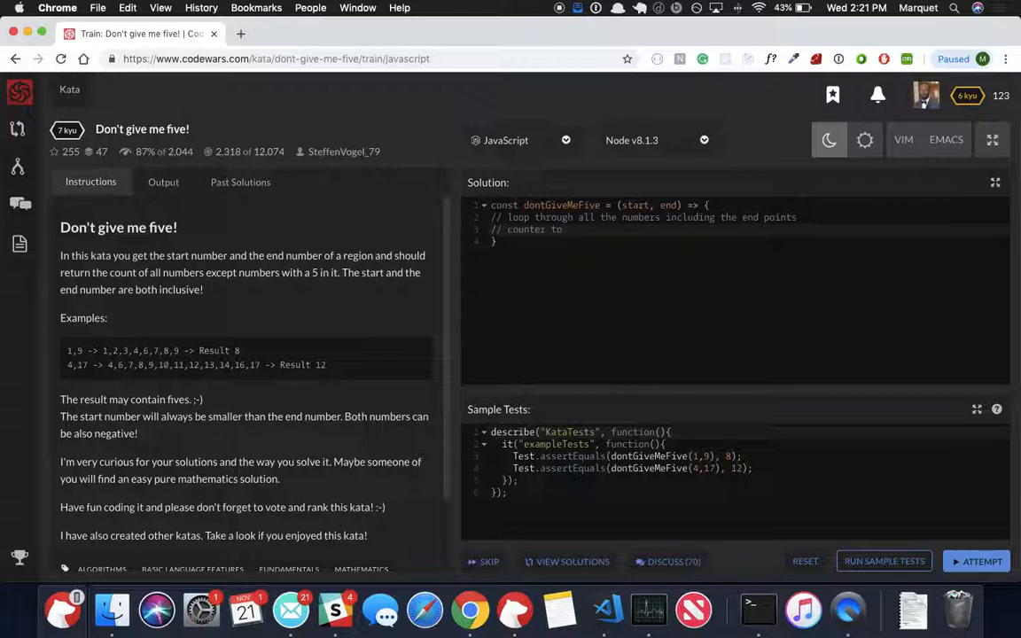
pyautogui.click(563, 229)
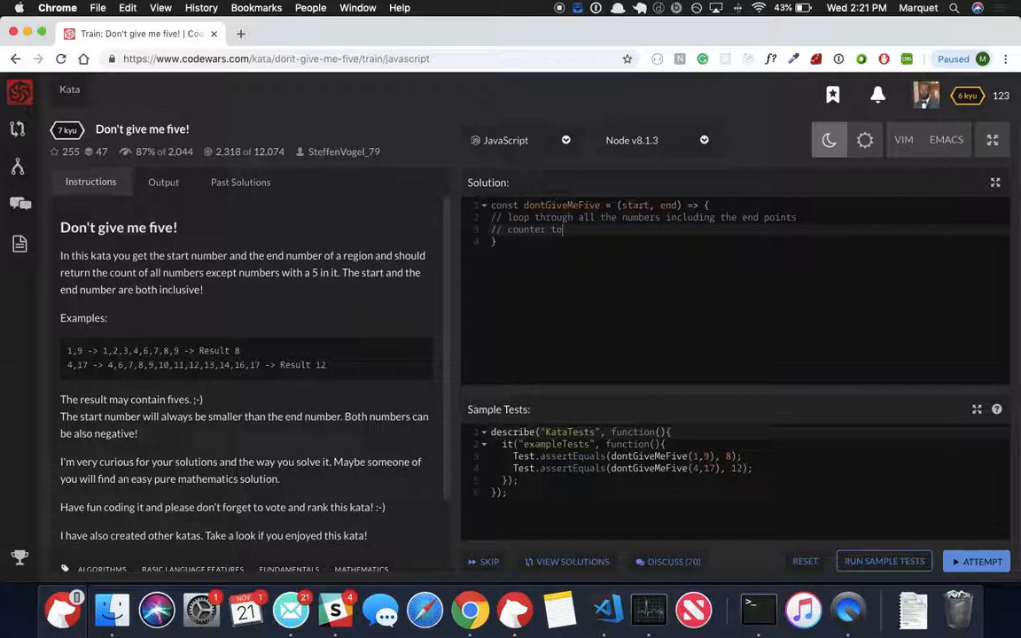
pyautogui.write('let us k now')
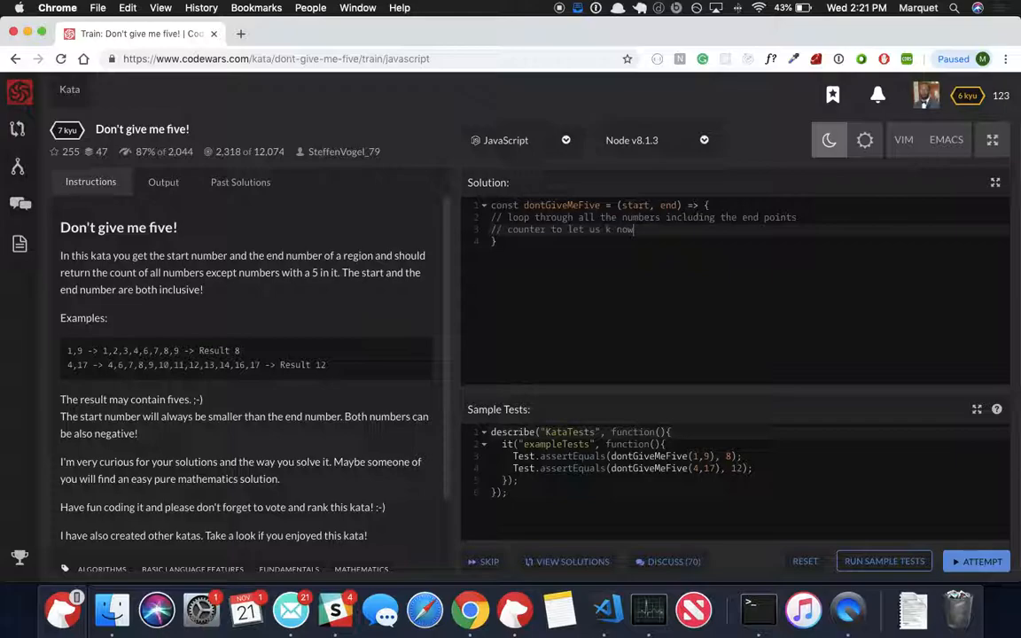
pyautogui.press('backspace')
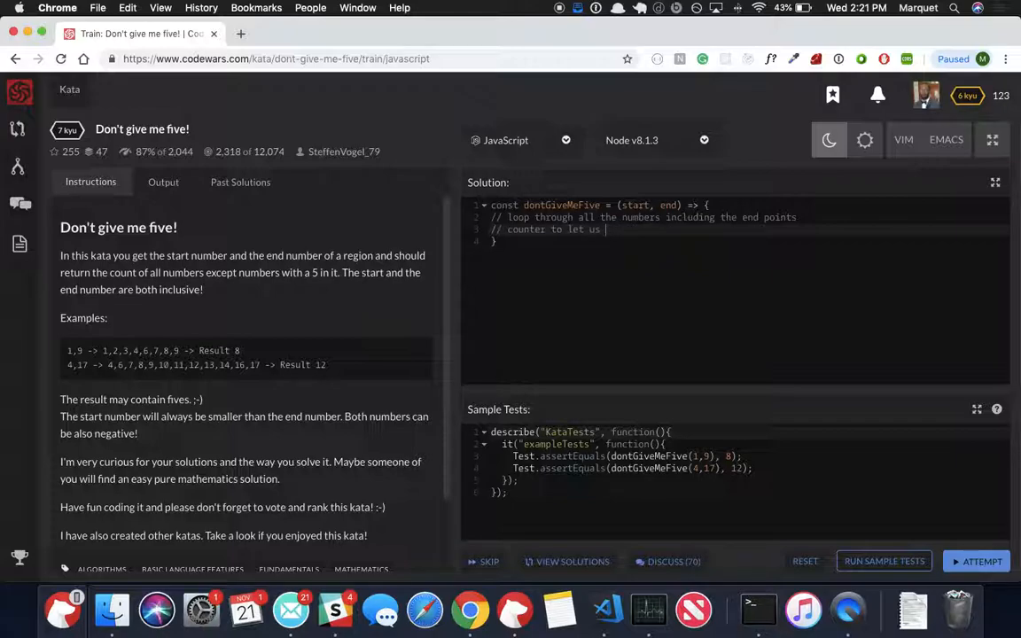
pyautogui.press('backspace')
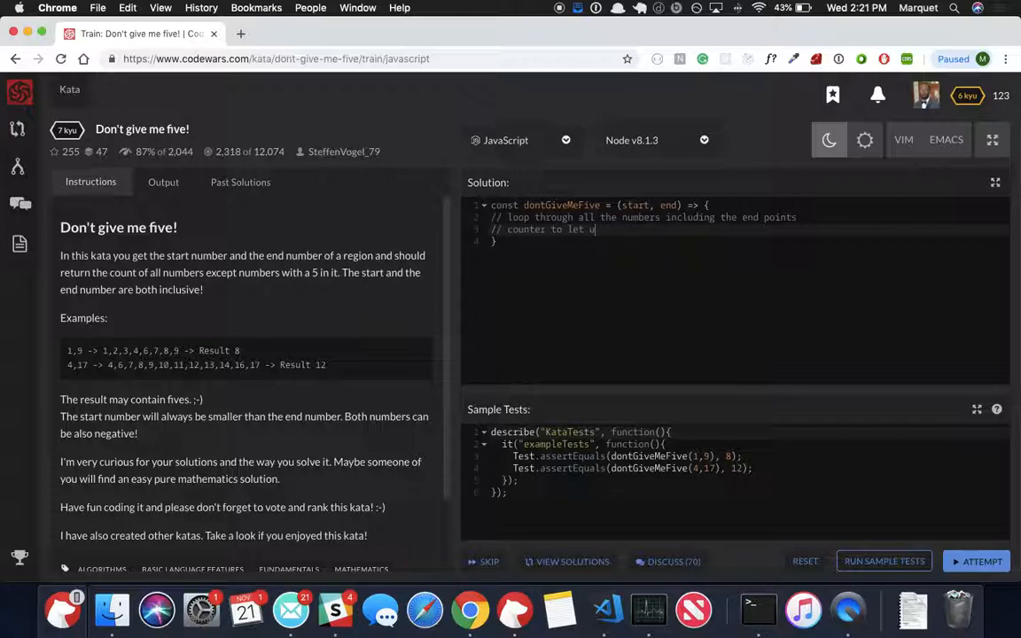
pyautogui.press('backspace')
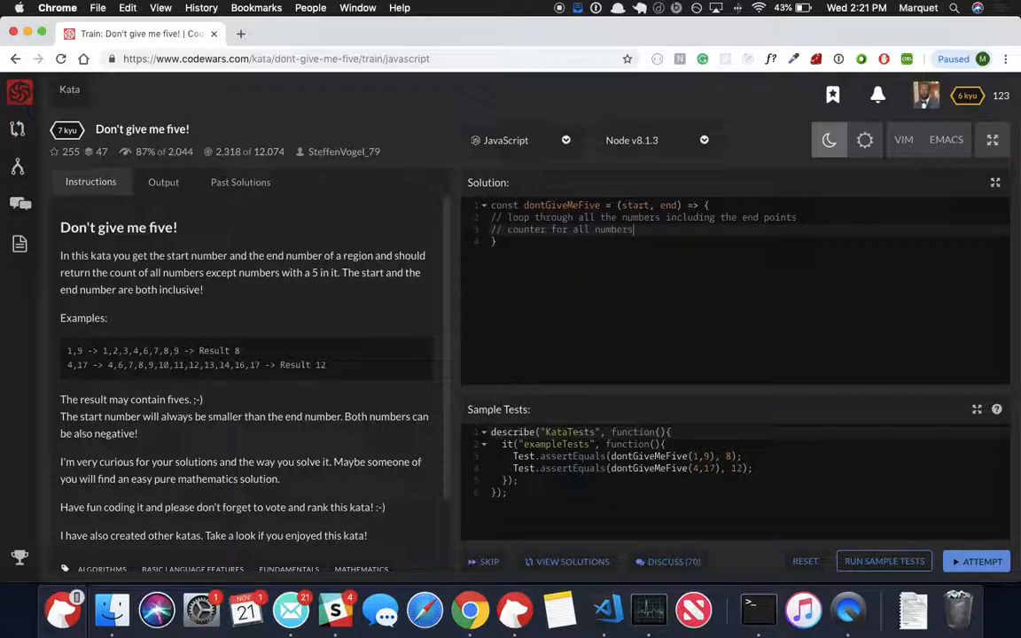
pyautogui.write("that don't have a 5")
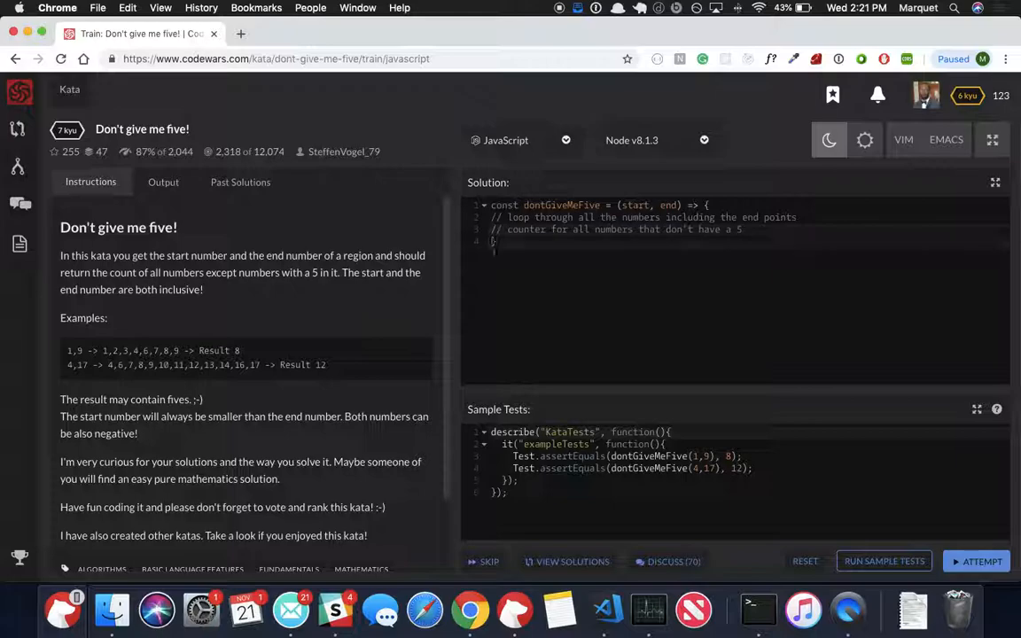
# Add comments for numbers without a 5, increasing the counter, and '// return counter'.
pyautogui.write('// 1')
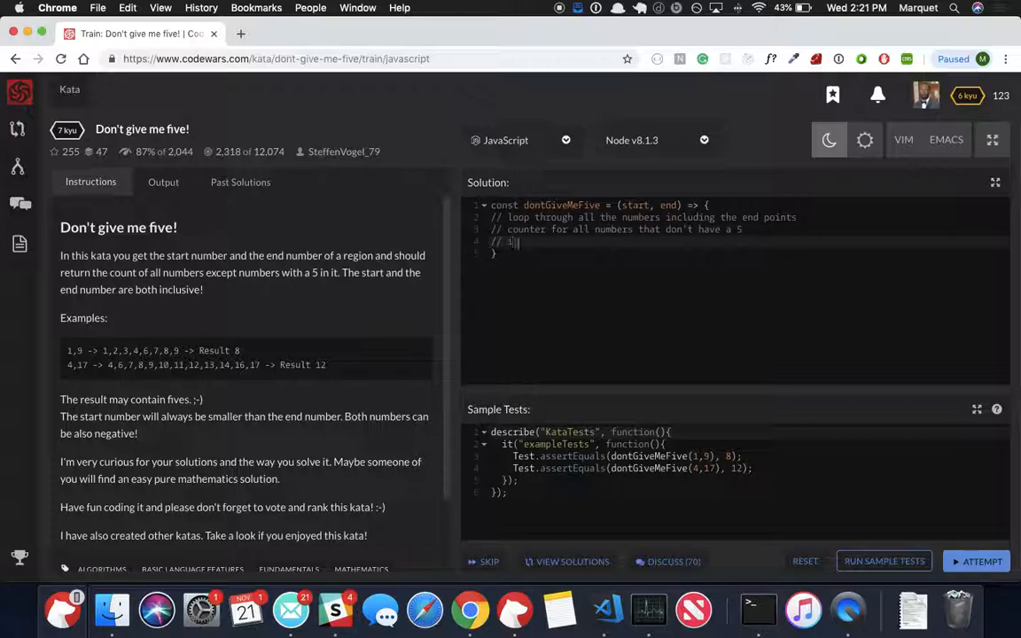
pyautogui.write("if the number doesn't hav ea 5 in")
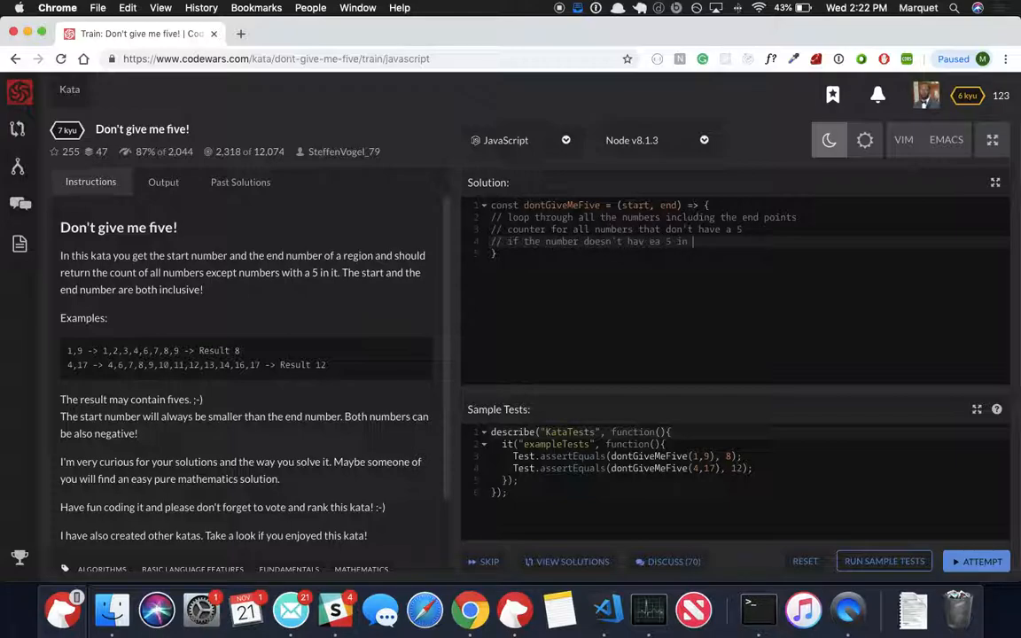
pyautogui.write('...increa')
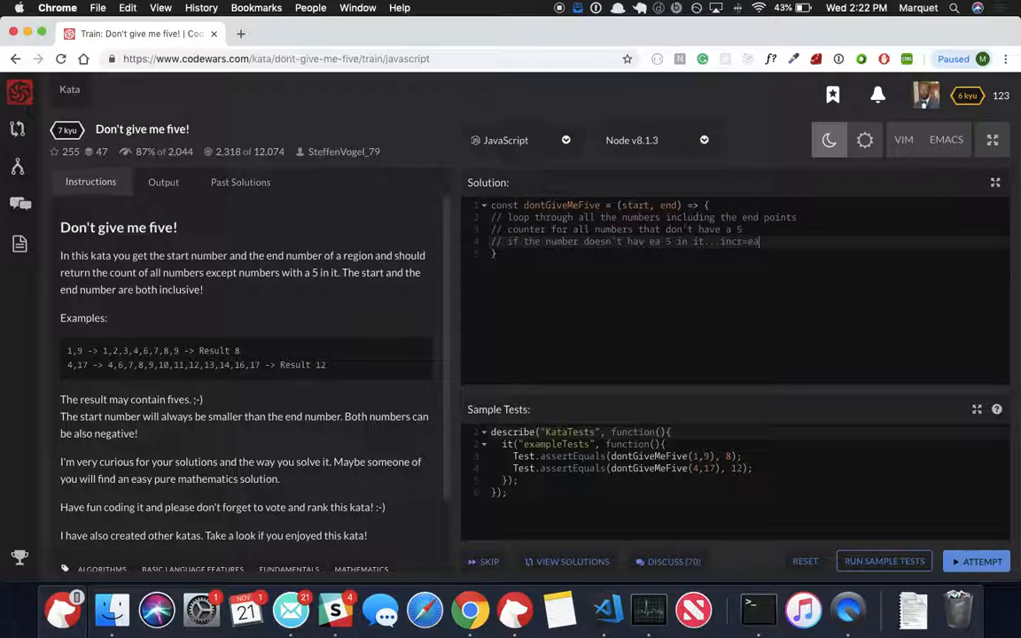
pyautogui.write('increase the coute')
pyautogui.write('//')
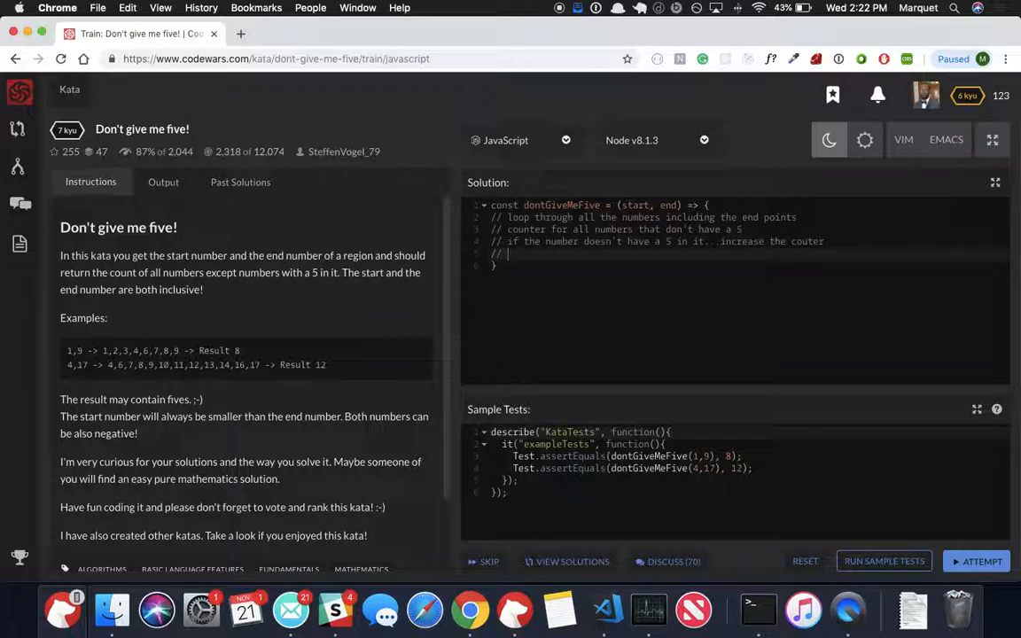
pyautogui.write('return')
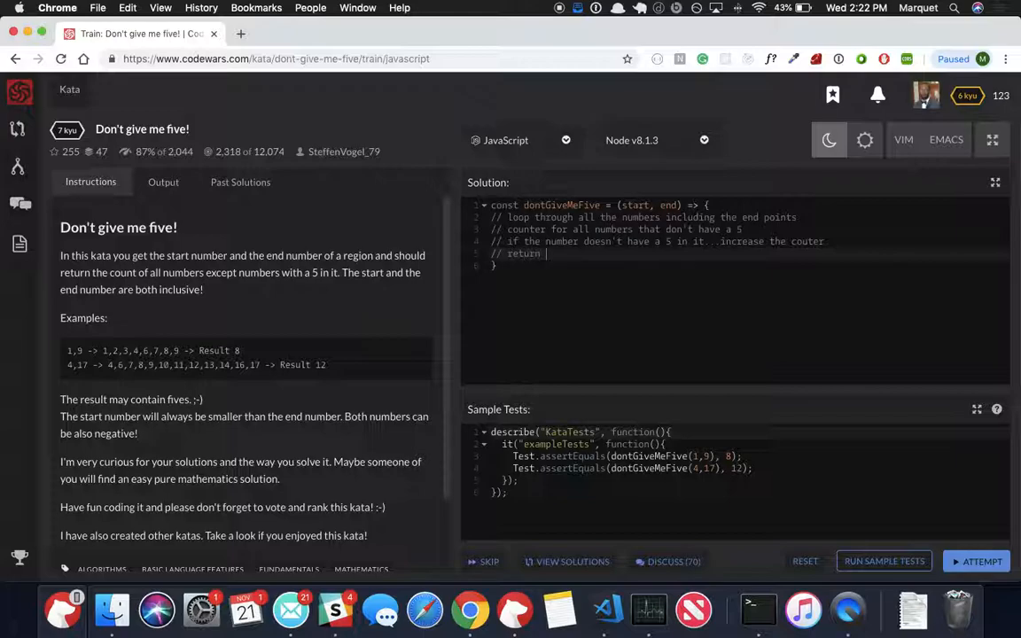
pyautogui.write('counter')
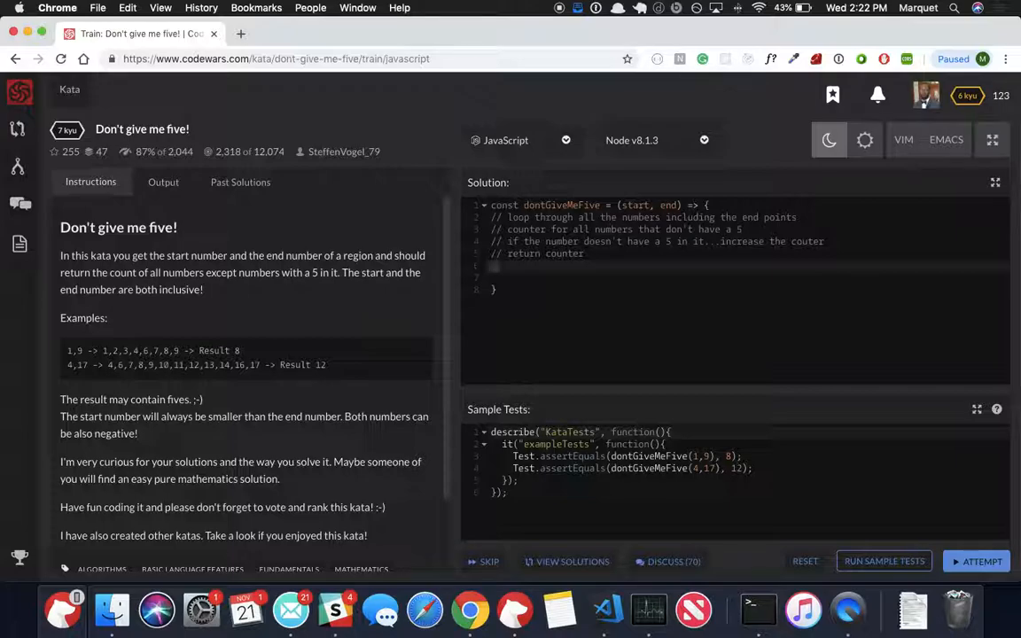
# Declare 'let counter = 0' below the comments.
pyautogui.write('let')
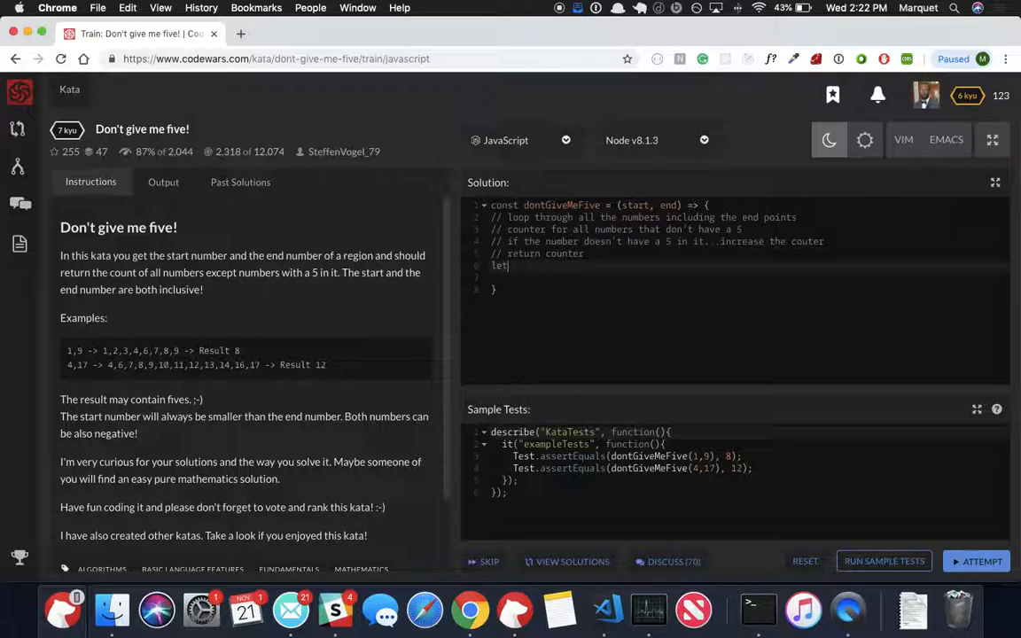
pyautogui.write('counter')
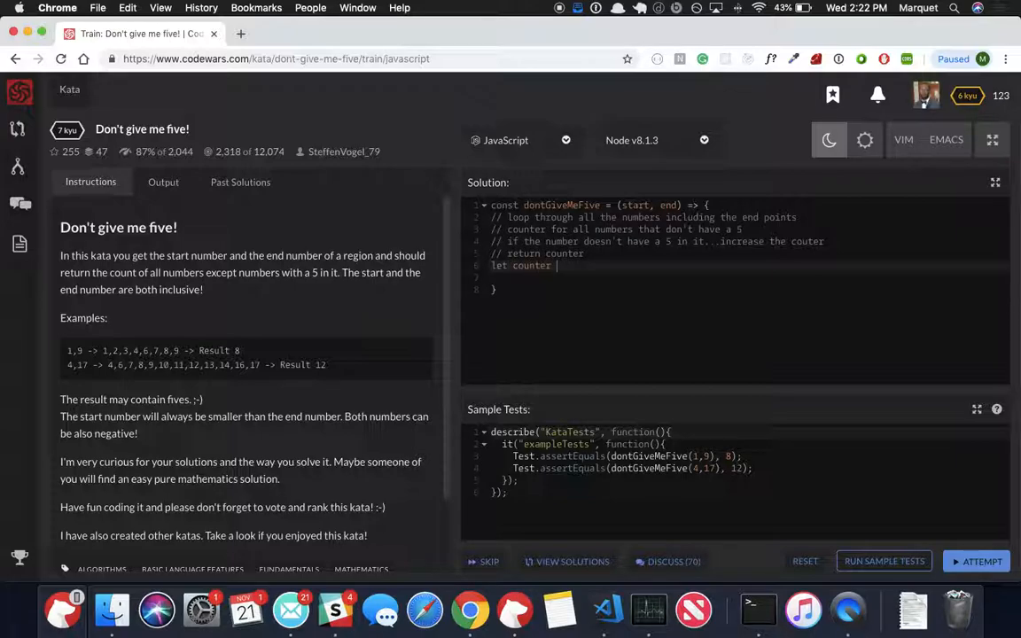
pyautogui.write('= 0')
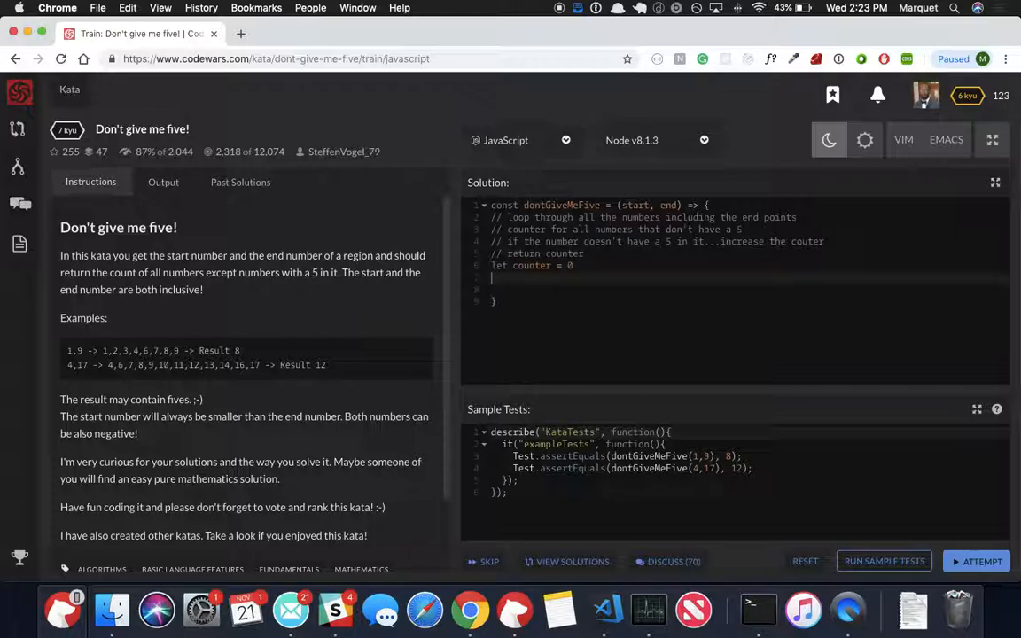
# Open the loop 'for(let i = start; i <= end; i++) {'.
pyautogui.write('for')
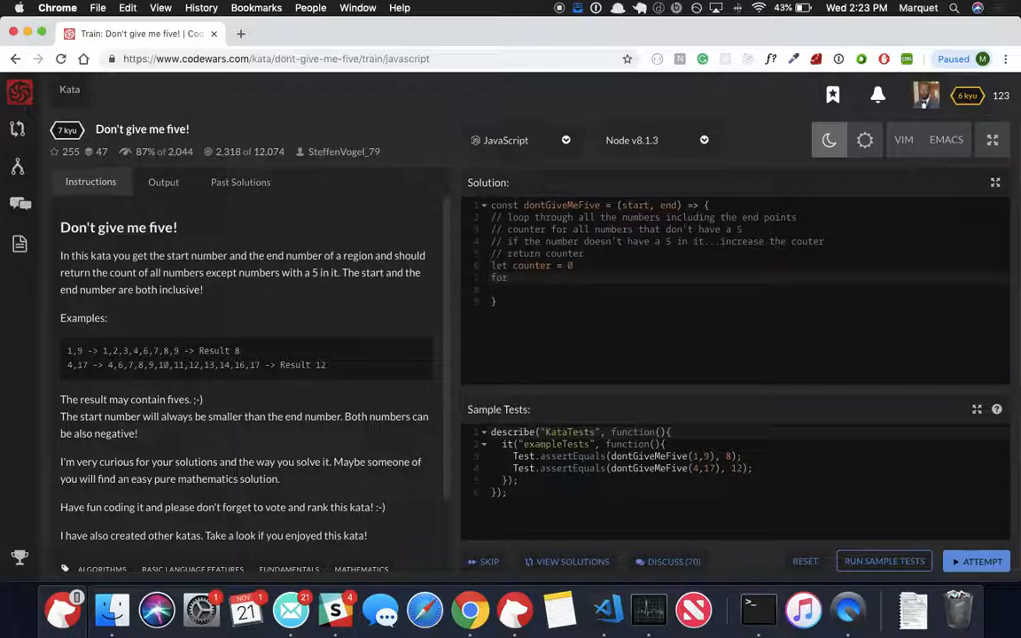
pyautogui.write('(let')
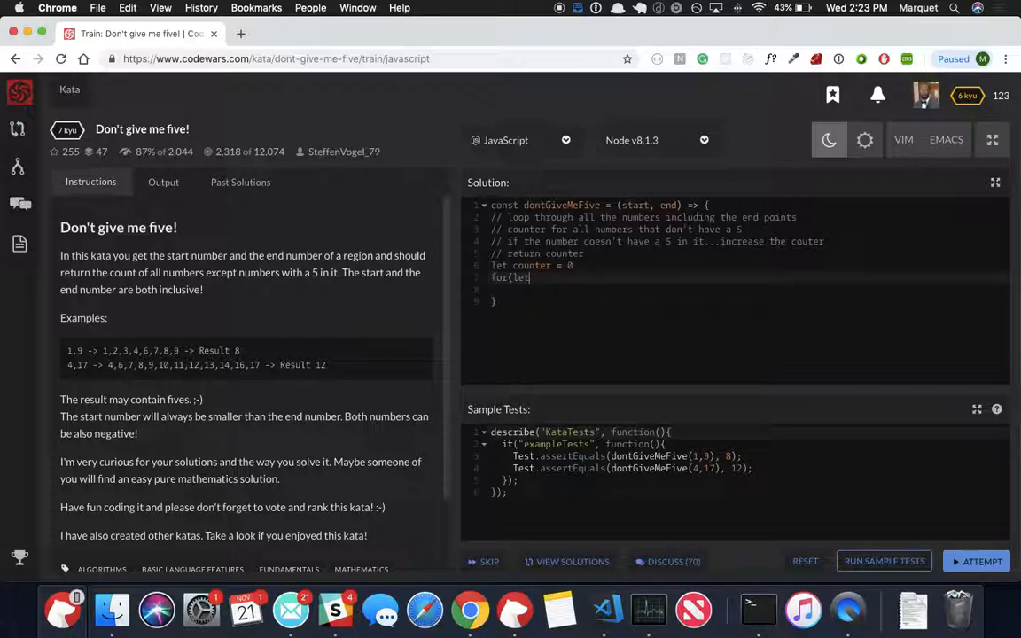
pyautogui.write('=')
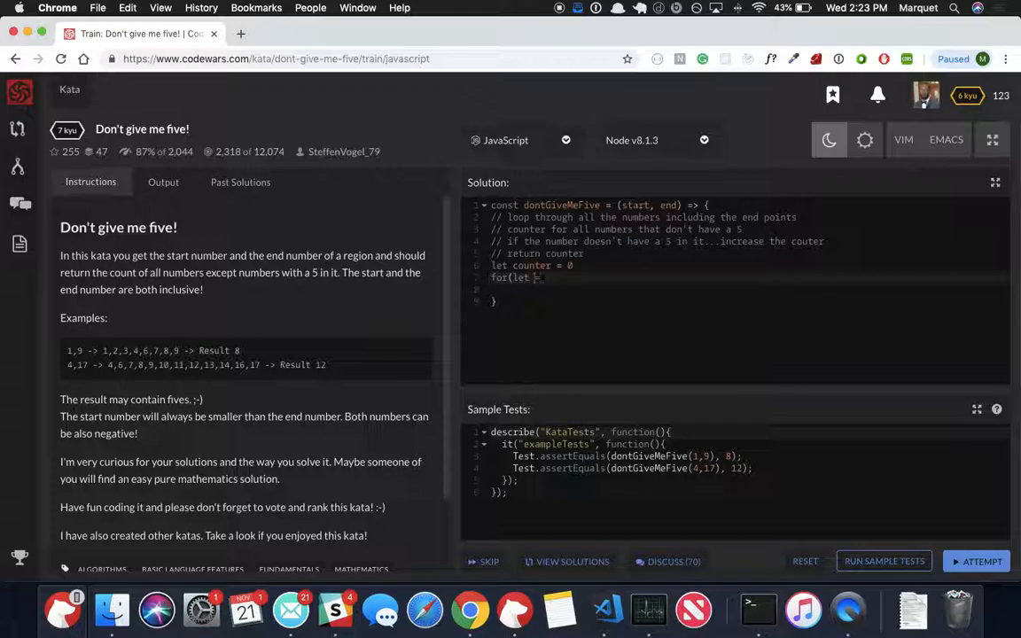
pyautogui.write('i =')
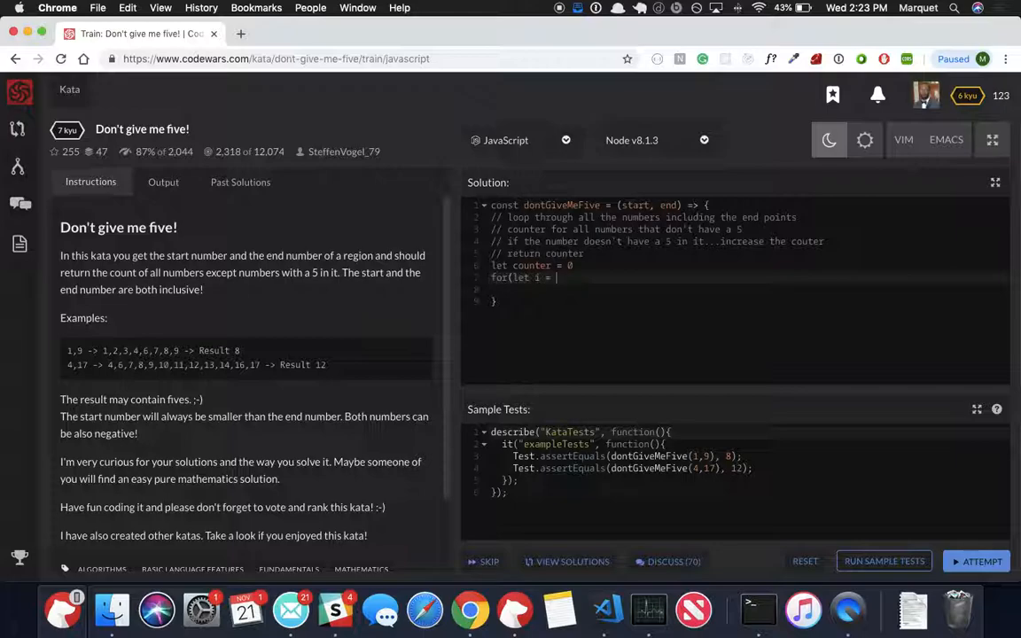
pyautogui.write('start')
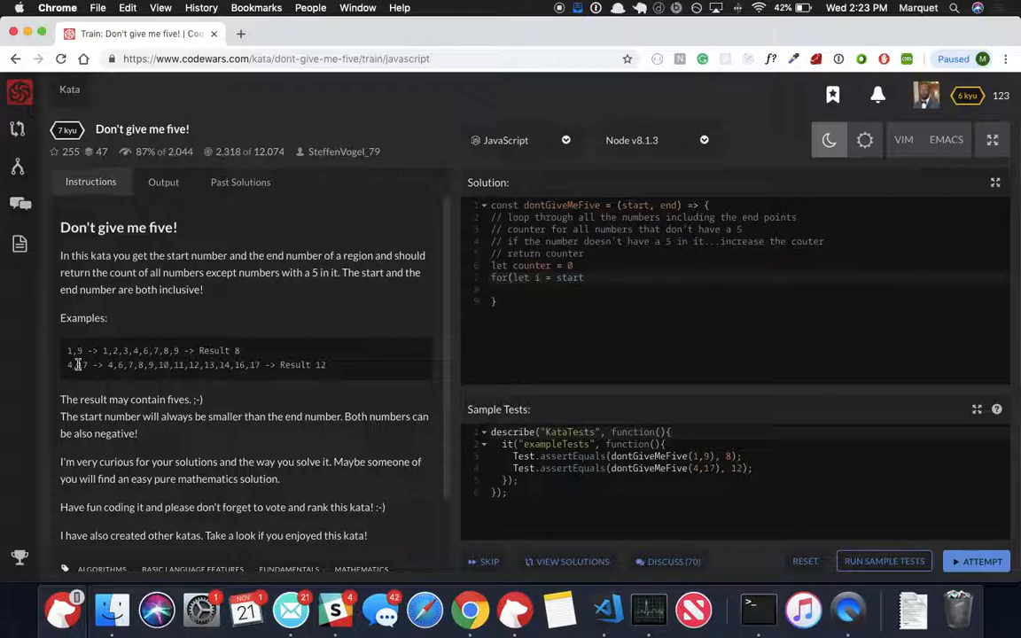
pyautogui.click(583, 277)
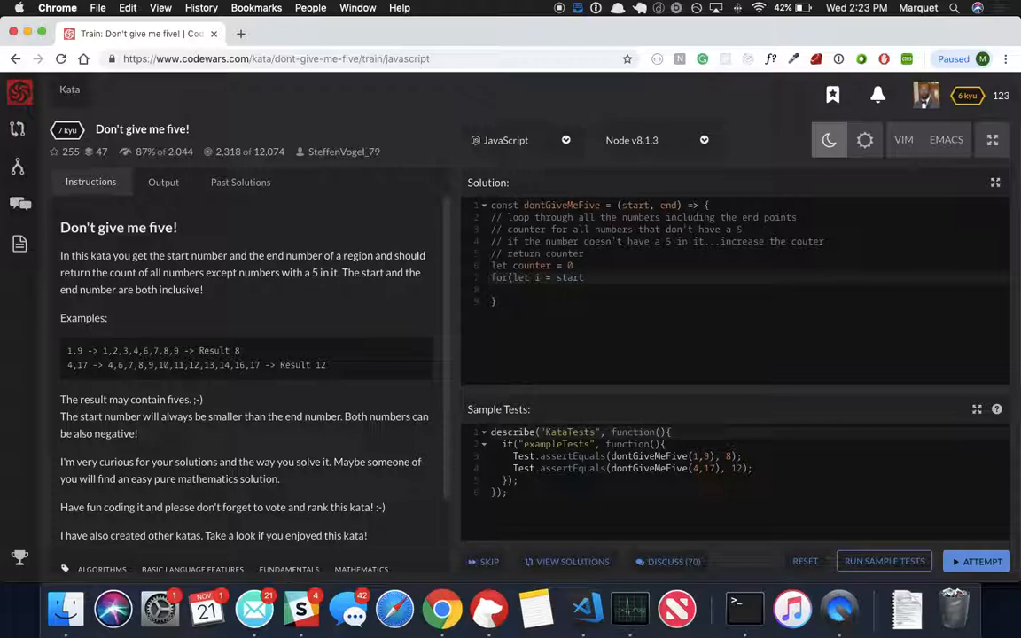
pyautogui.write('; i')
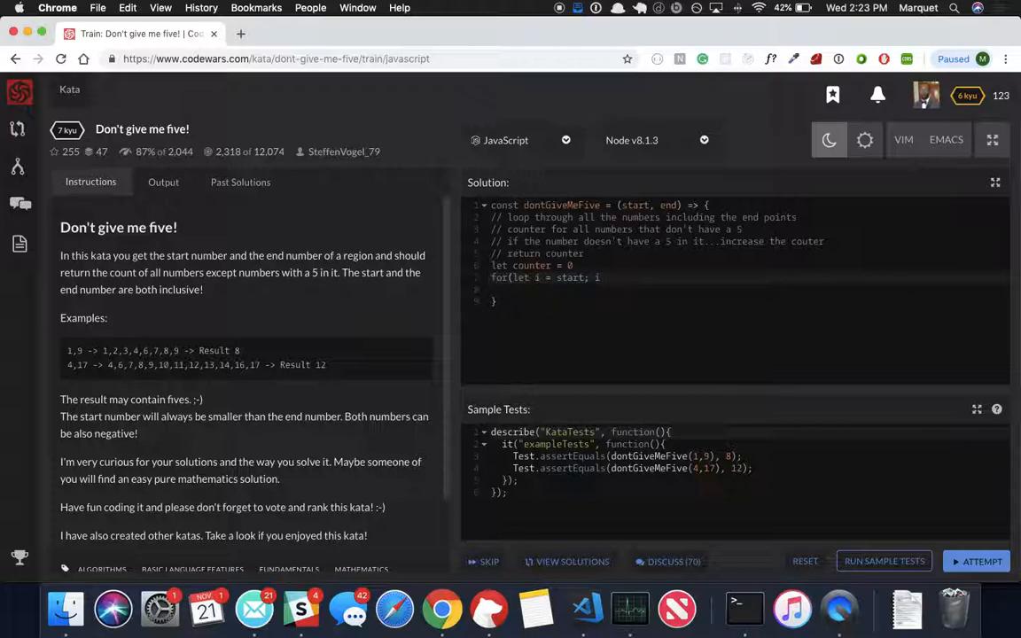
pyautogui.write('<')
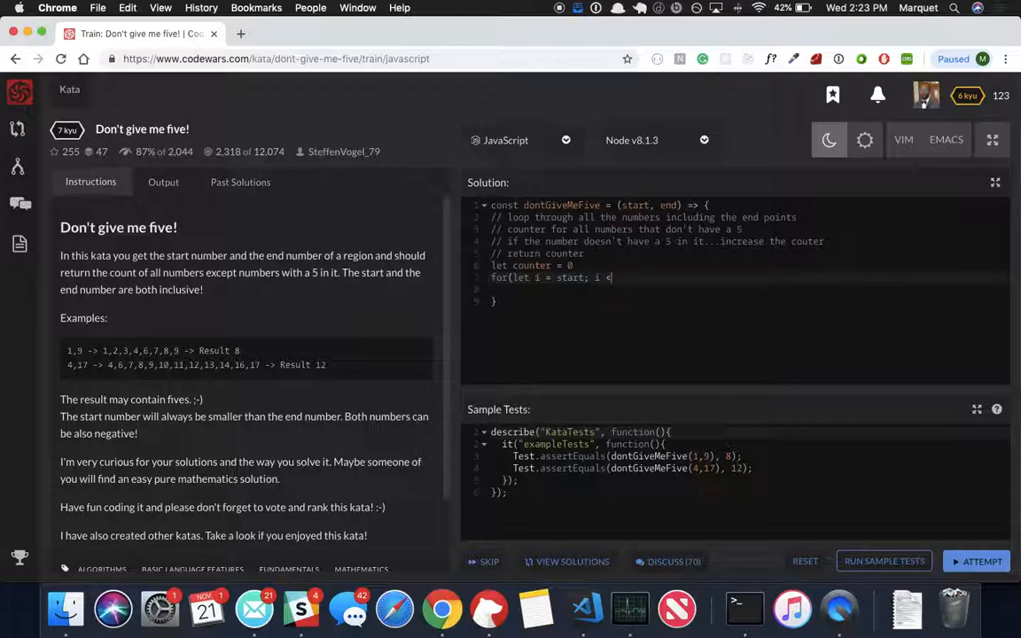
pyautogui.write('= end')
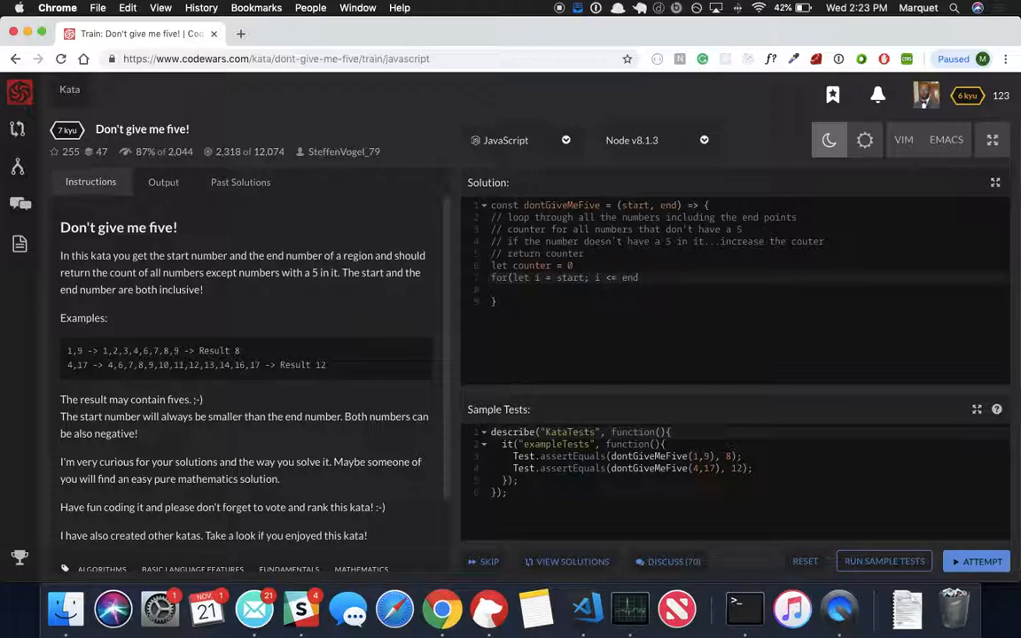
pyautogui.write('; i')
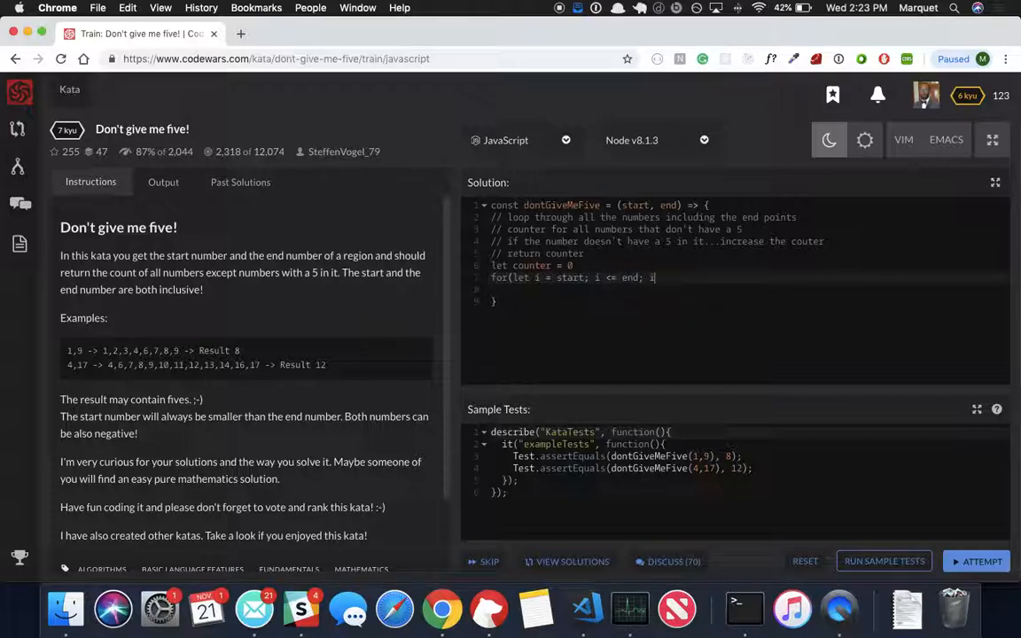
pyautogui.write('++')
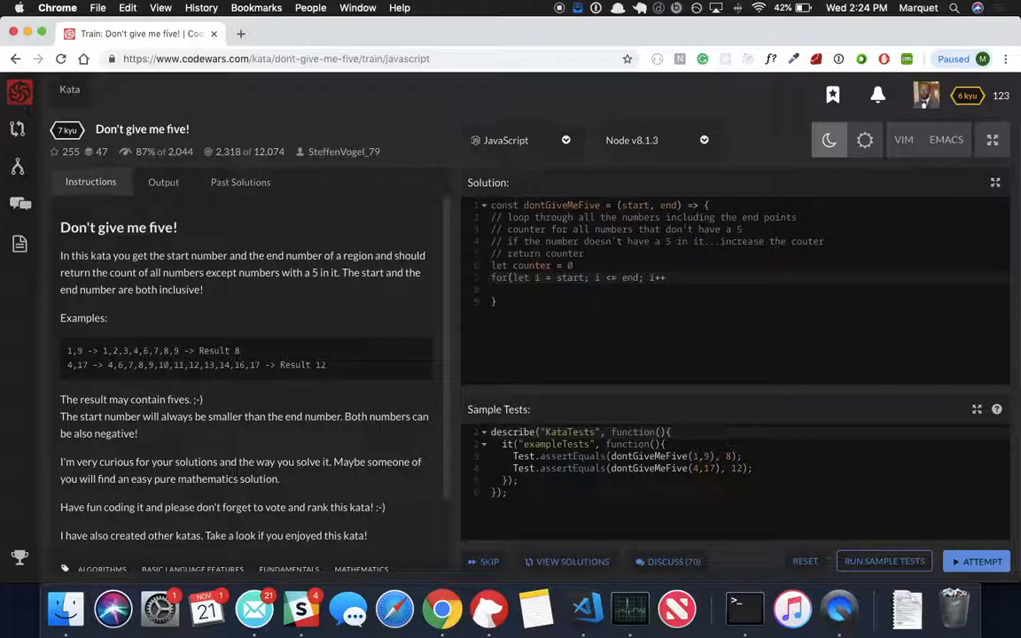
pyautogui.write('{')
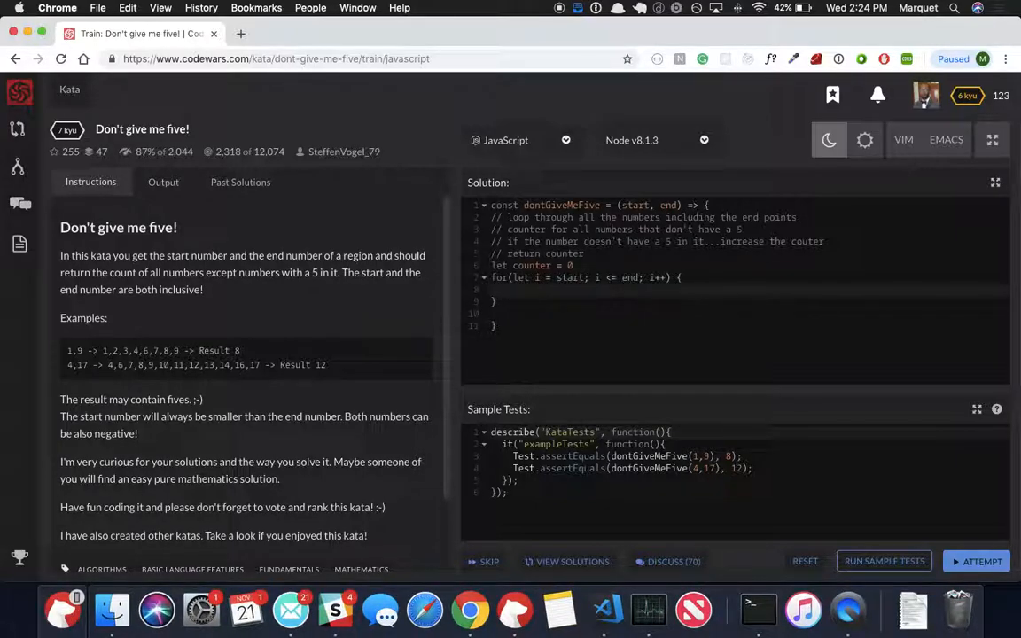
# Begin an if statement inside the loop, starting the condition with 'i.'.
pyautogui.write('i')
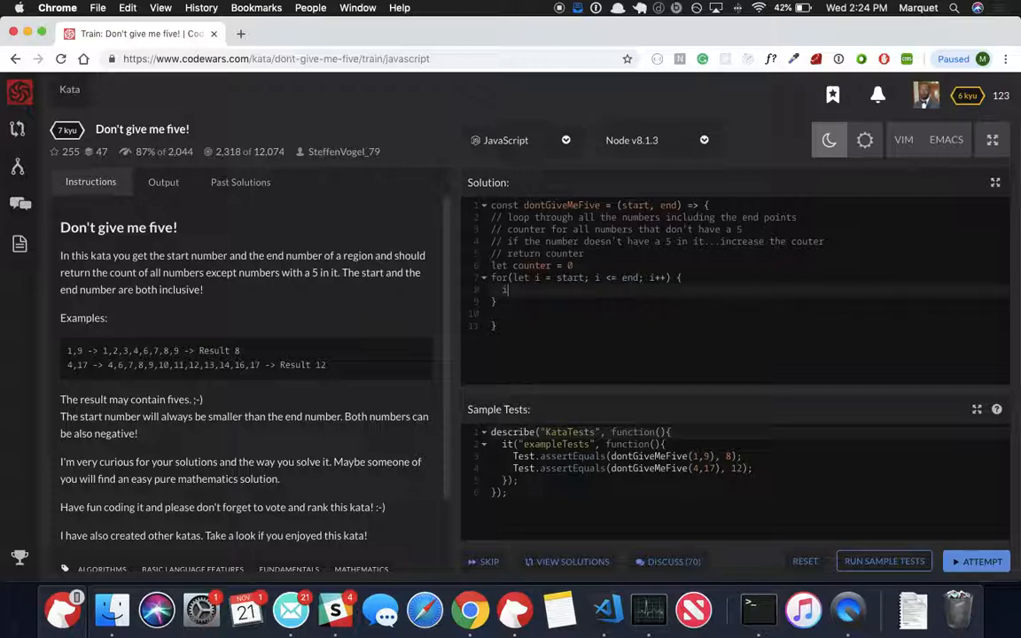
pyautogui.write('f(')
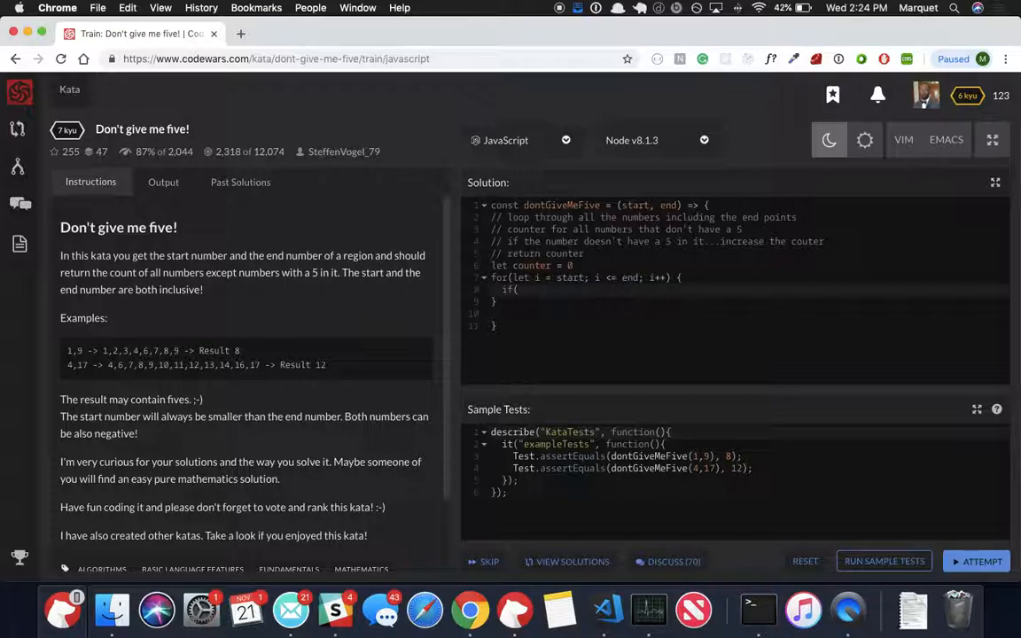
pyautogui.write('i.')
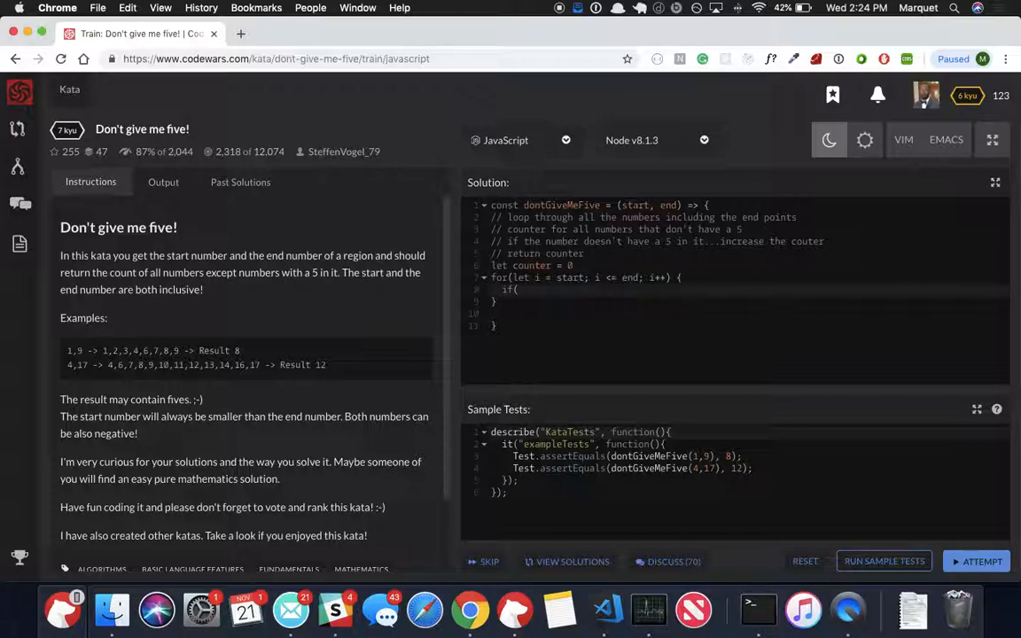
pyautogui.click(518, 290)
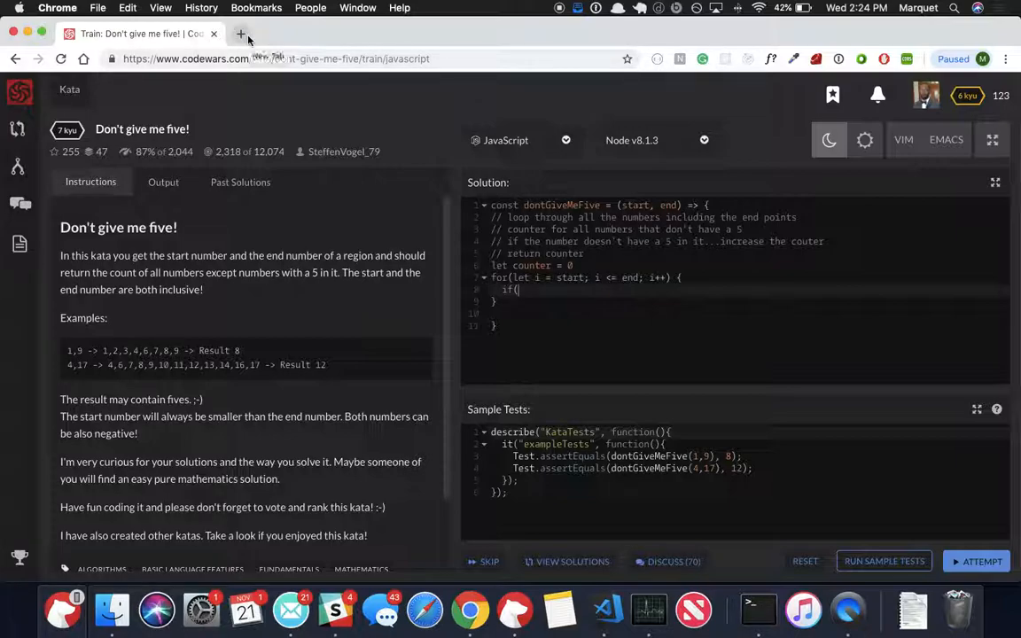
pyautogui.moveTo(240, 33)
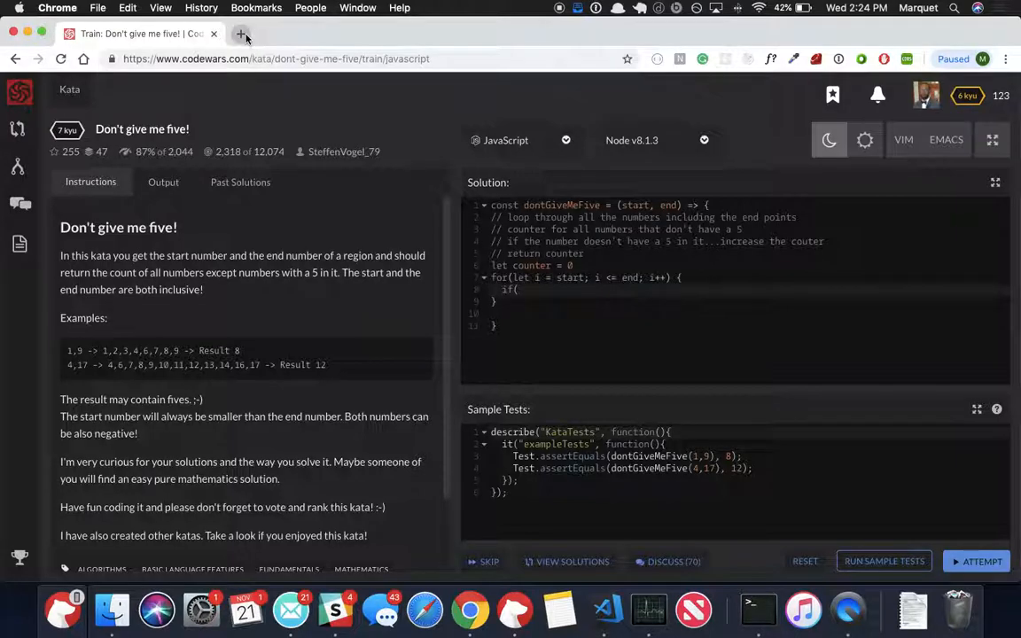
# Search Google in a new tab for 'includes method javascript'.
pyautogui.click(240, 34)
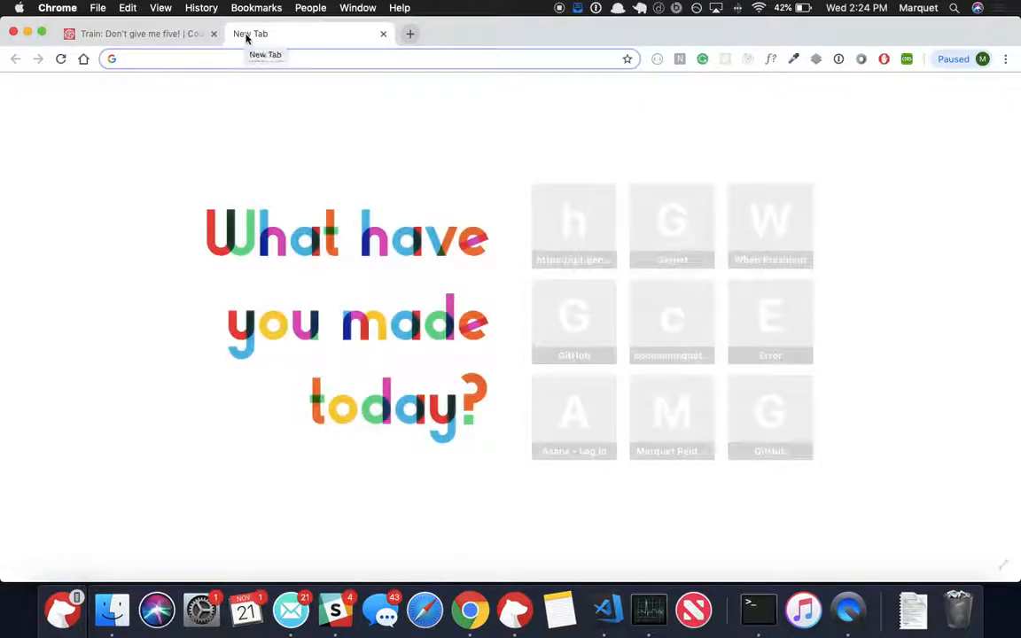
pyautogui.write('includes javascript')
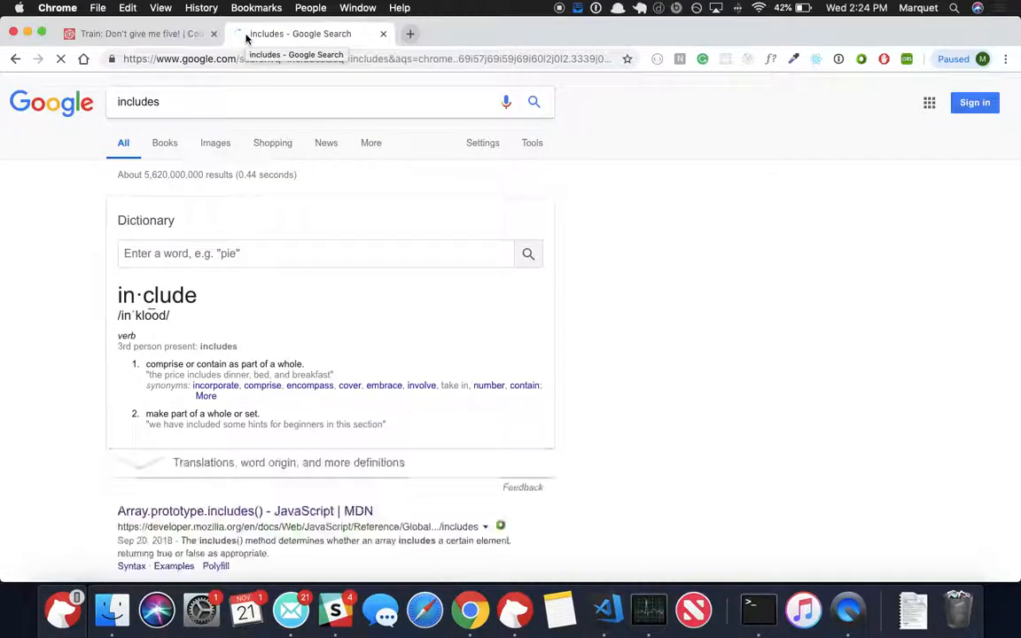
pyautogui.click(192, 101)
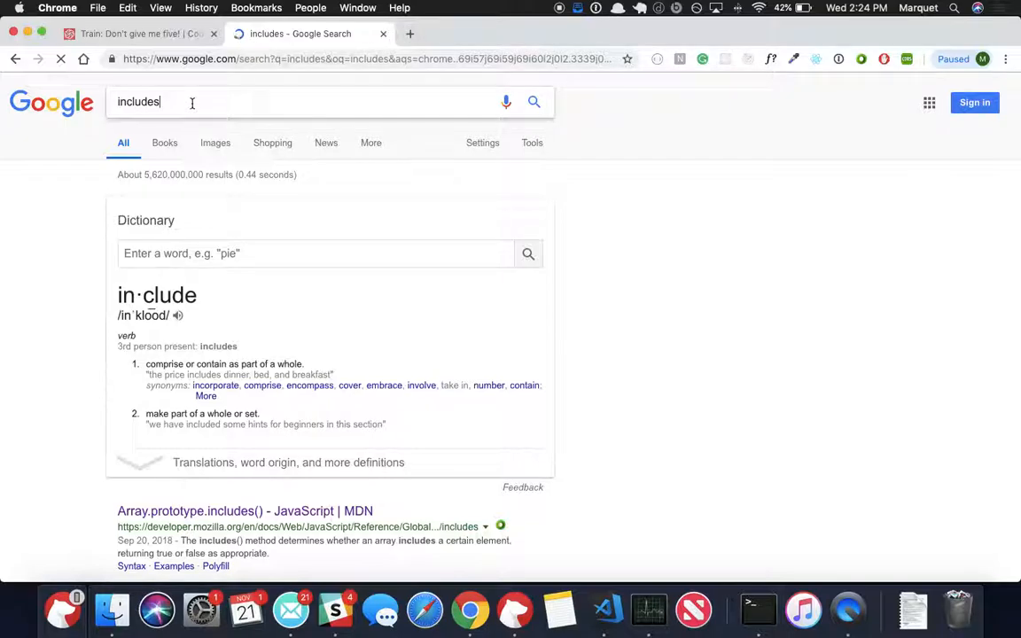
pyautogui.write('method')
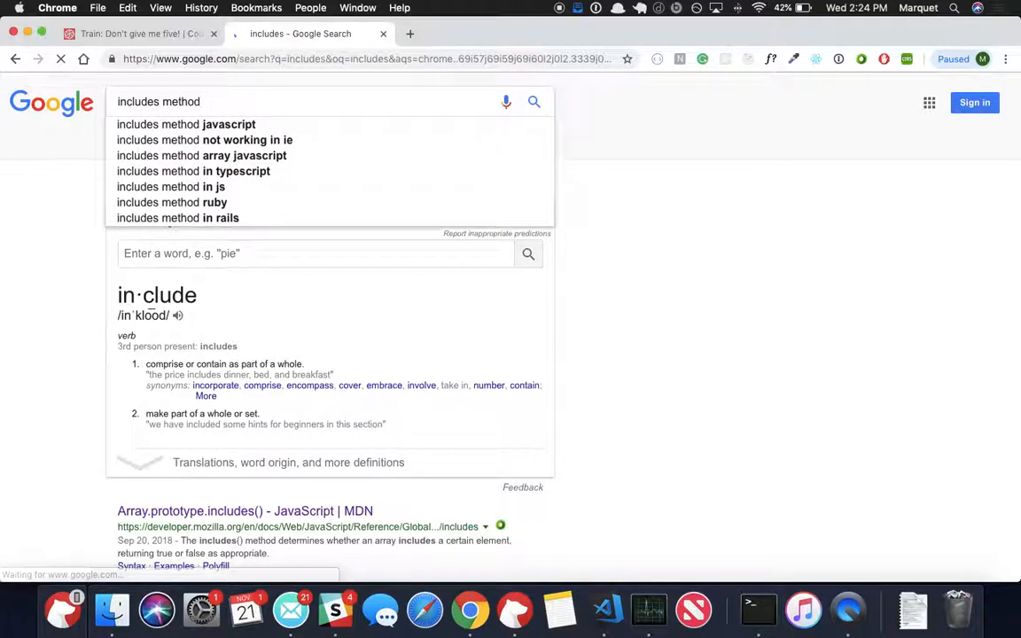
pyautogui.click(186, 124)
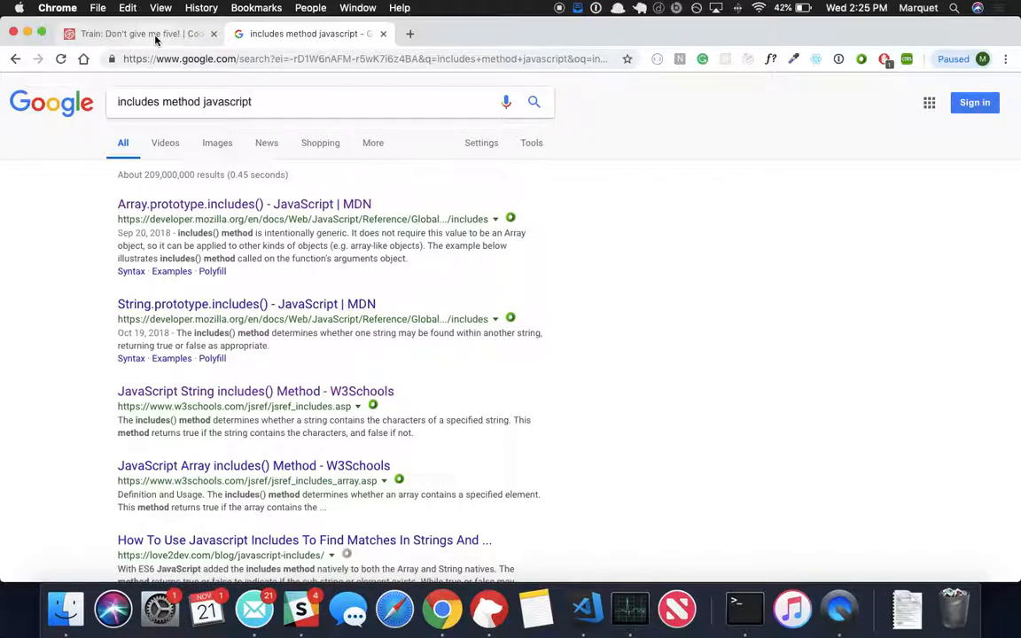
pyautogui.moveTo(142, 34)
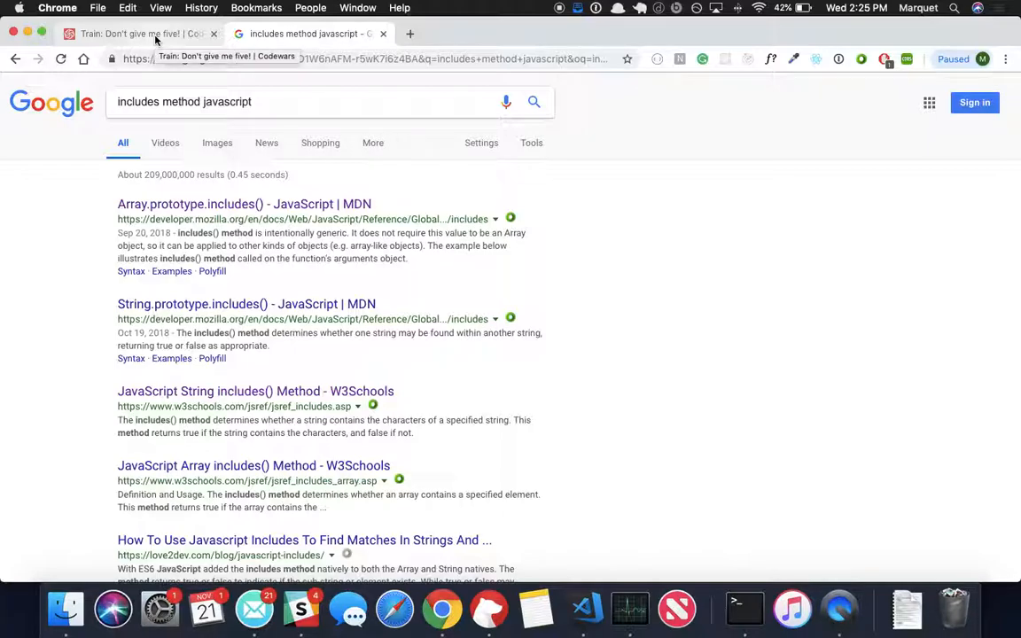
pyautogui.moveTo(110, 202)
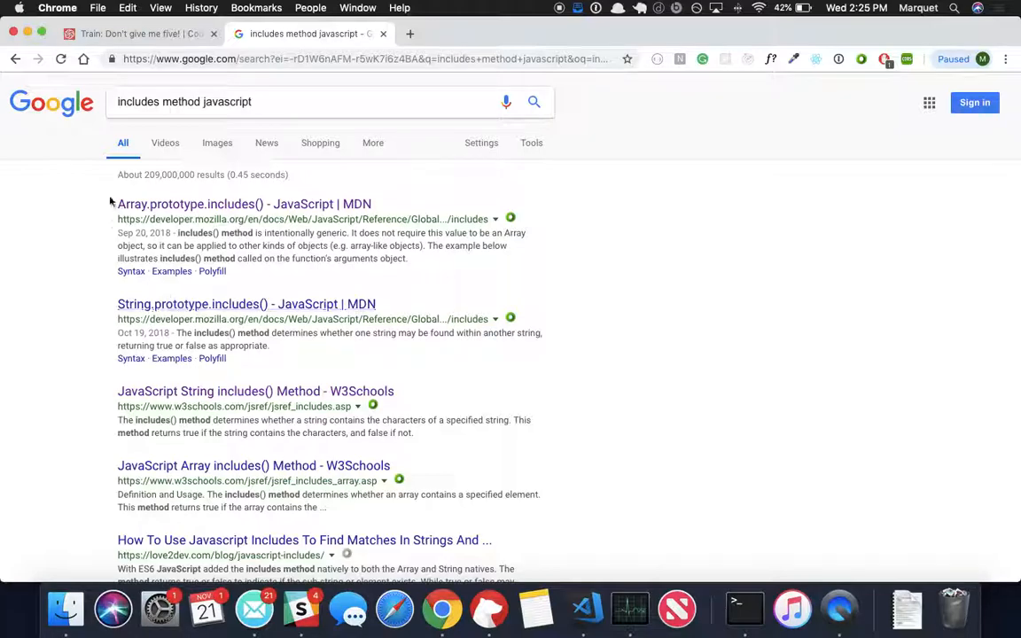
pyautogui.click(133, 34)
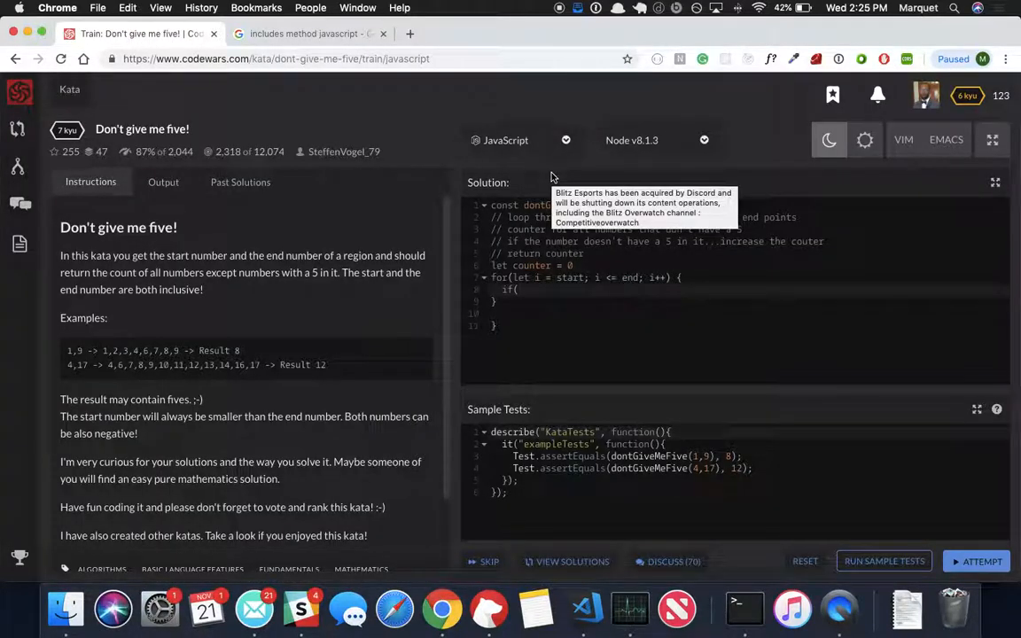
# Write the condition !i.toString().includes('5') and open the if block.
pyautogui.write('i')
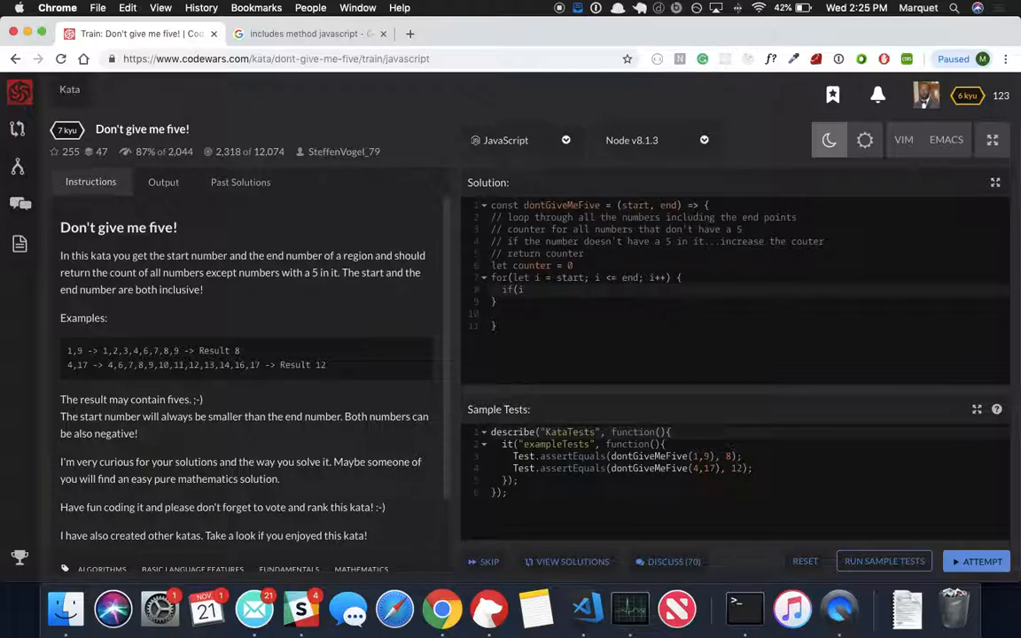
pyautogui.write(".toString().includes('")
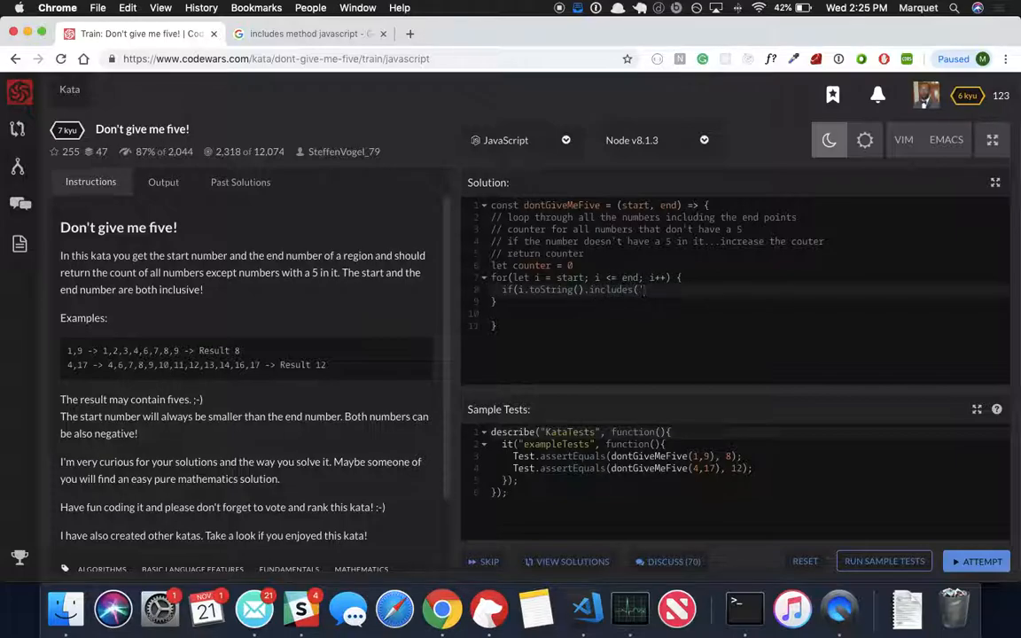
pyautogui.write("5'))")
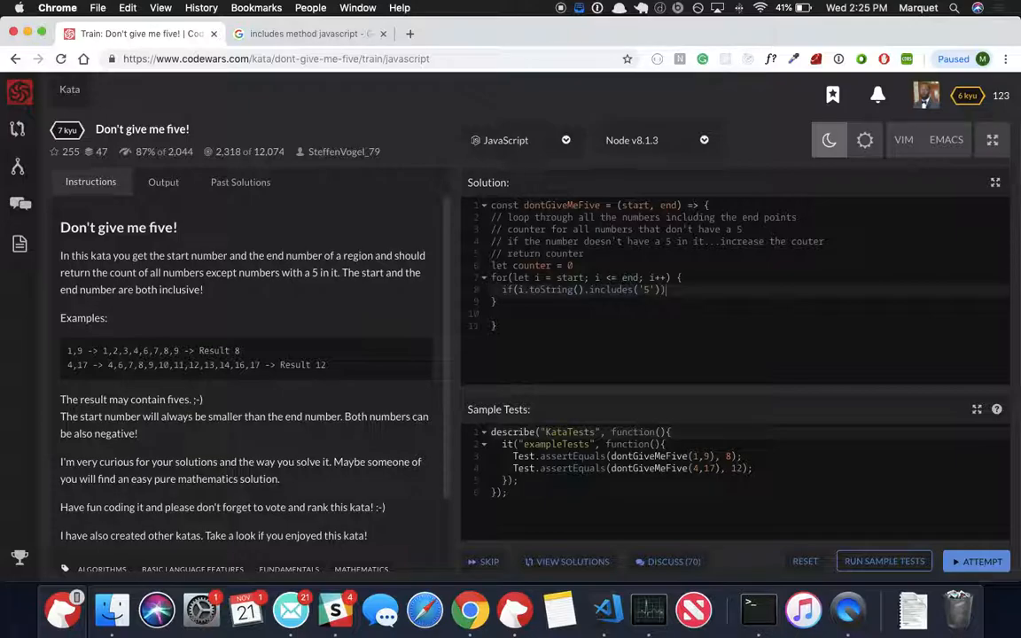
pyautogui.write('{')
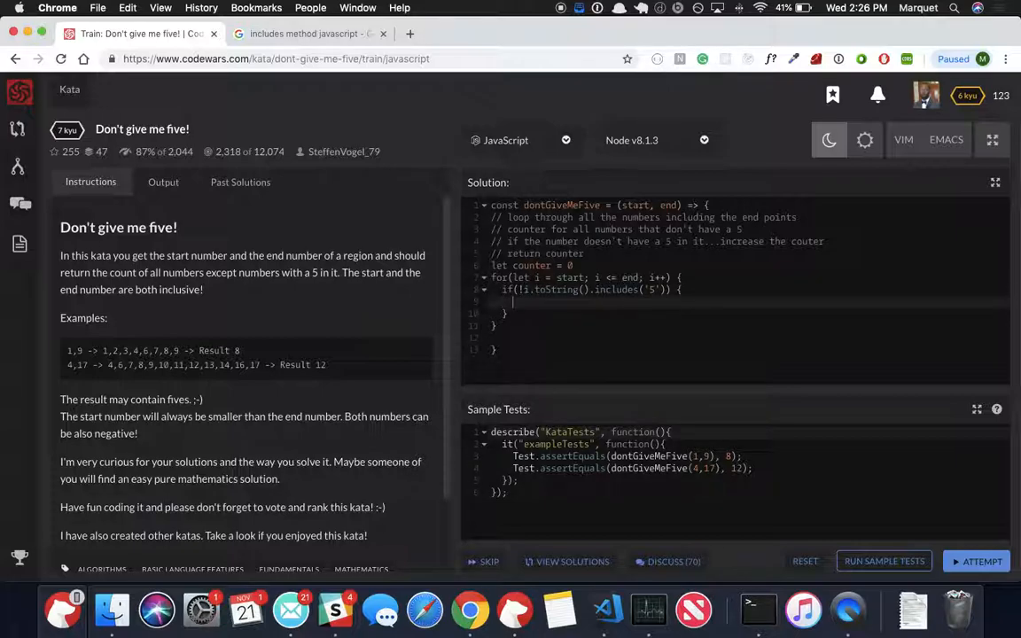
# Add 'counter++' inside the if block.
pyautogui.write('counter')
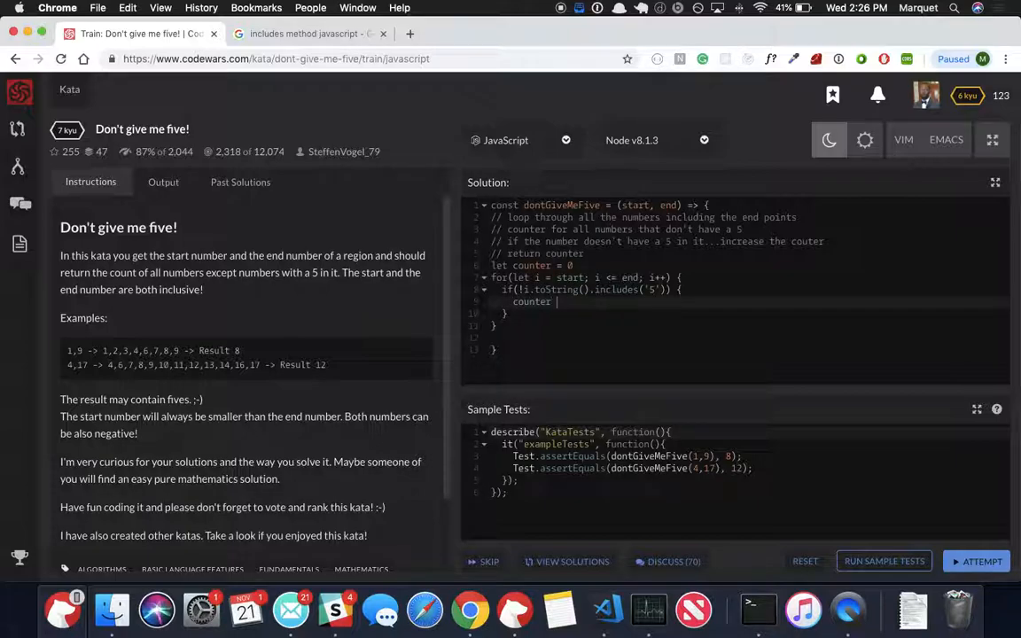
pyautogui.write('++')
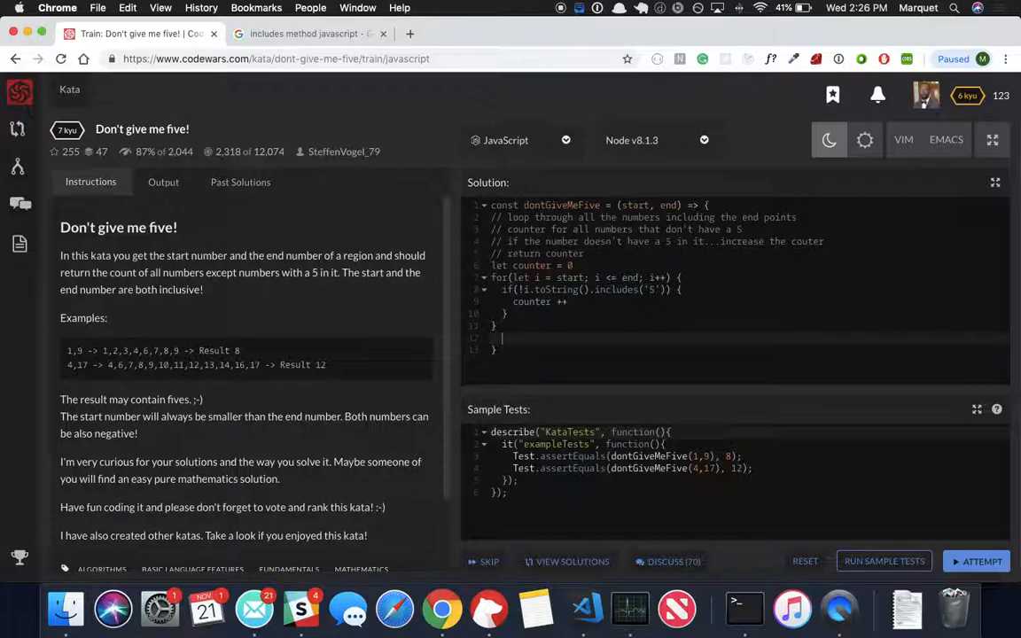
# Add 'return counter' after the loop and run the sample tests, passing 2 of 2.
pyautogui.write('retu')
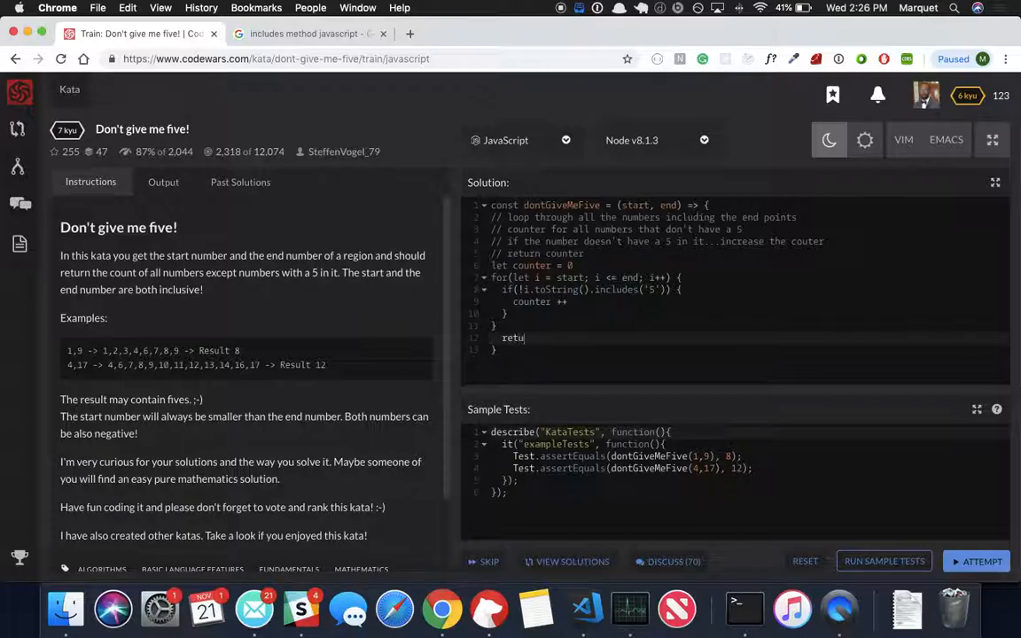
pyautogui.write('rn counter')
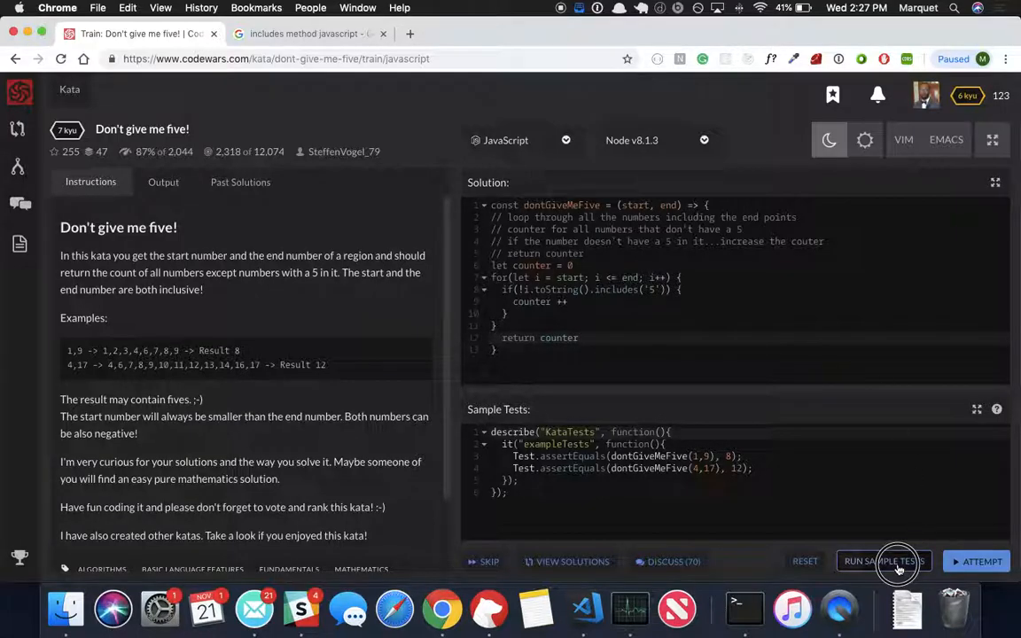
pyautogui.click(883, 561)
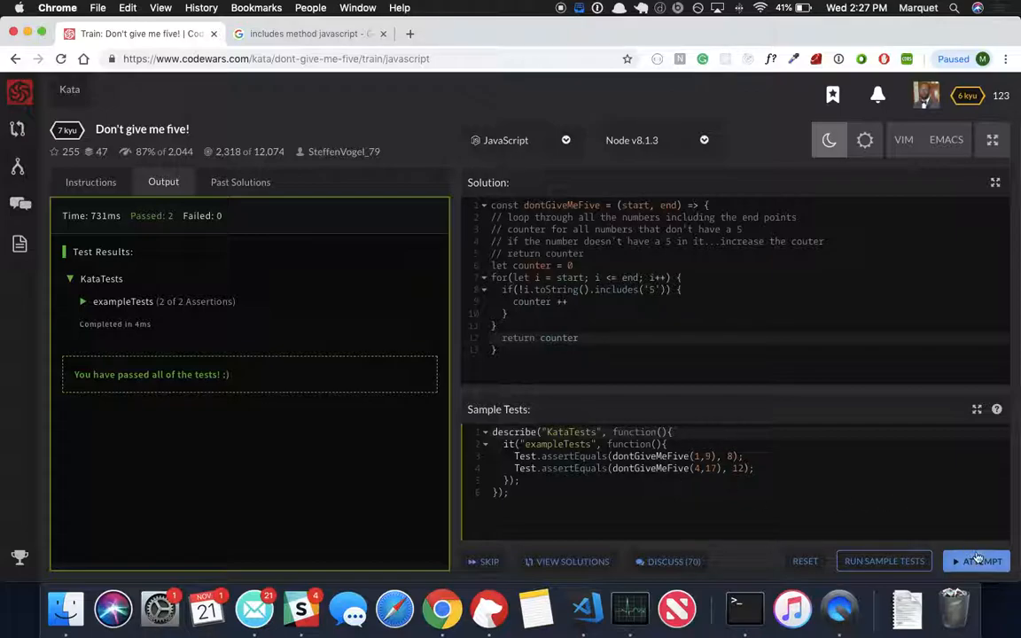
# Attempt the full test suite, with all 37 tests passing and 0 failing.
pyautogui.click(976, 561)
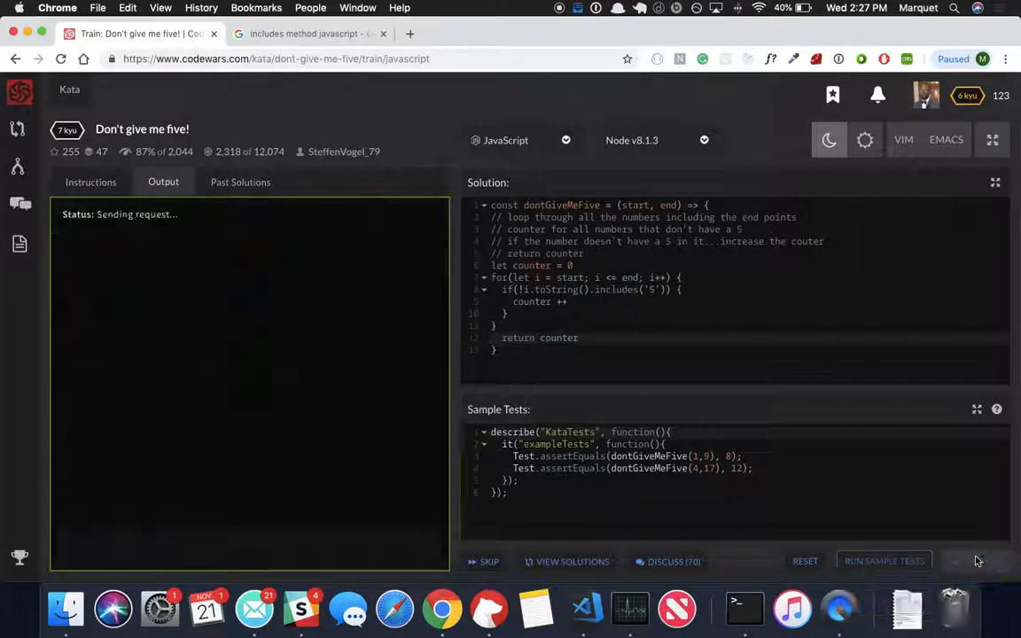
pyautogui.click(884, 561)
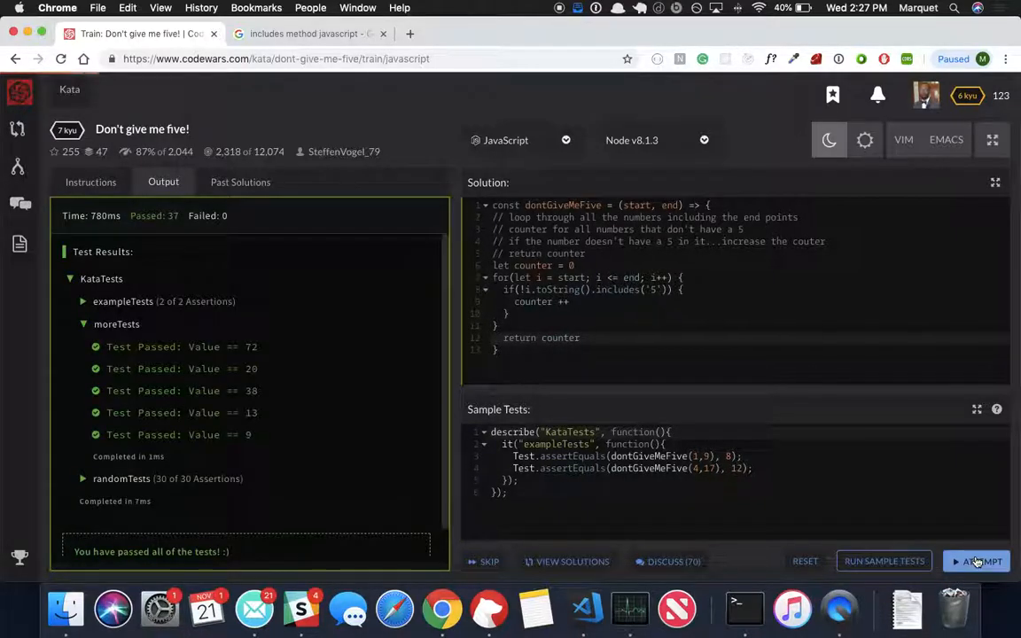
pyautogui.click(979, 561)
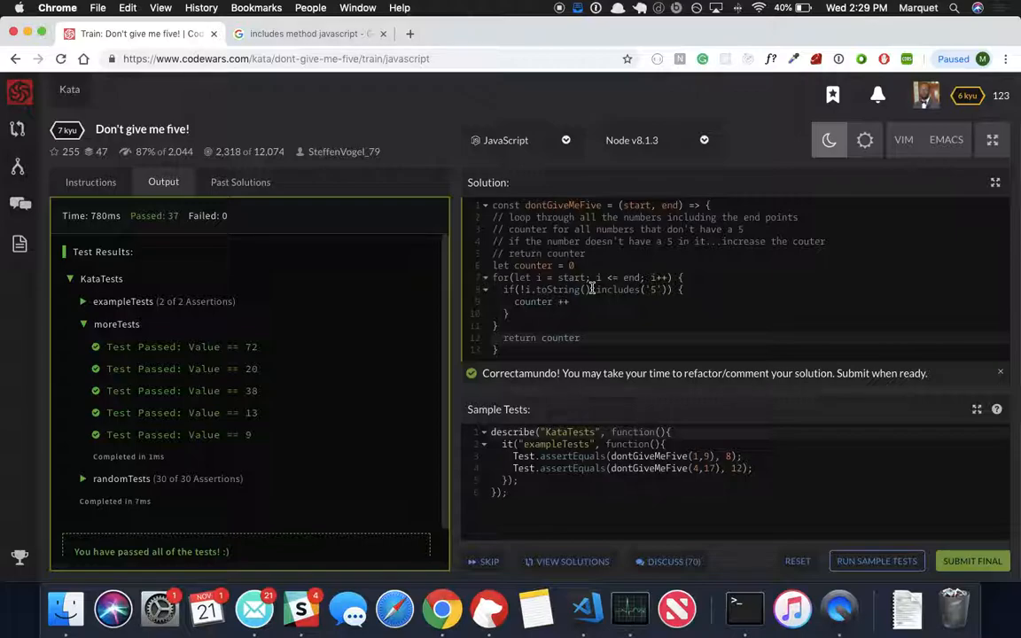
pyautogui.moveTo(616, 299)
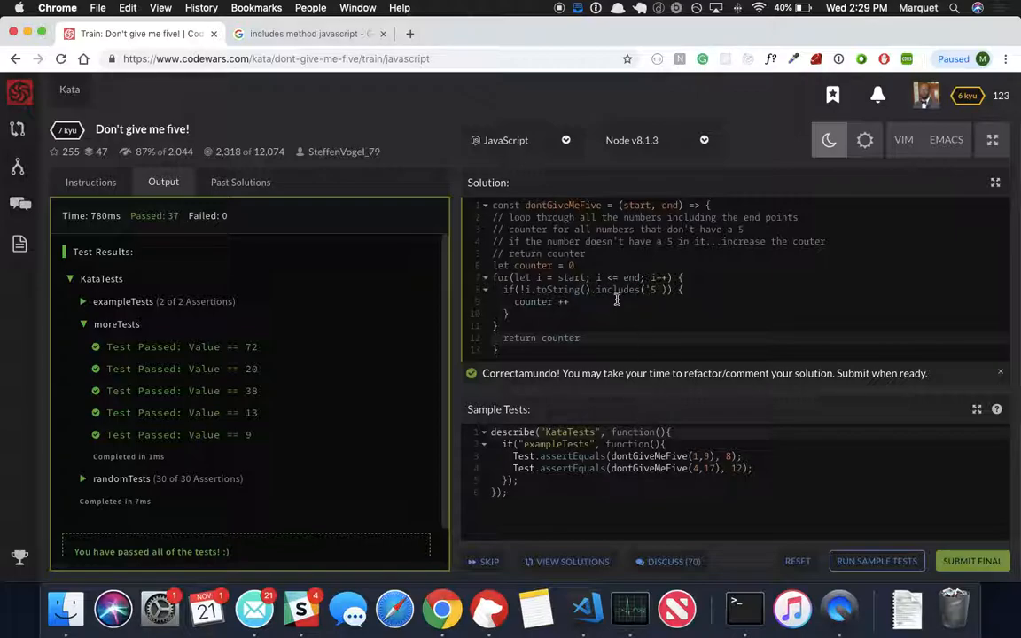